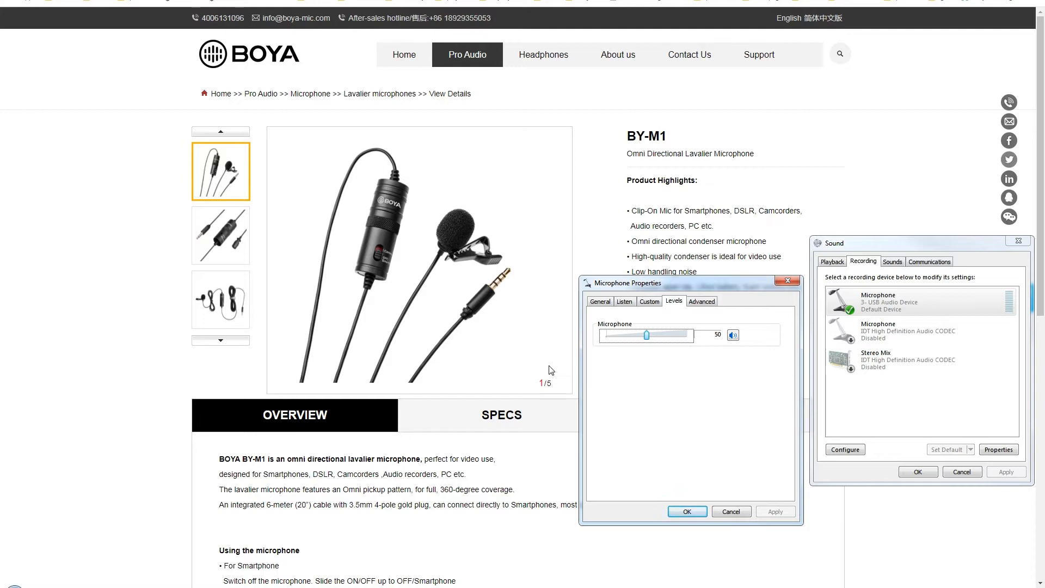
pyautogui.moveTo(553, 277)
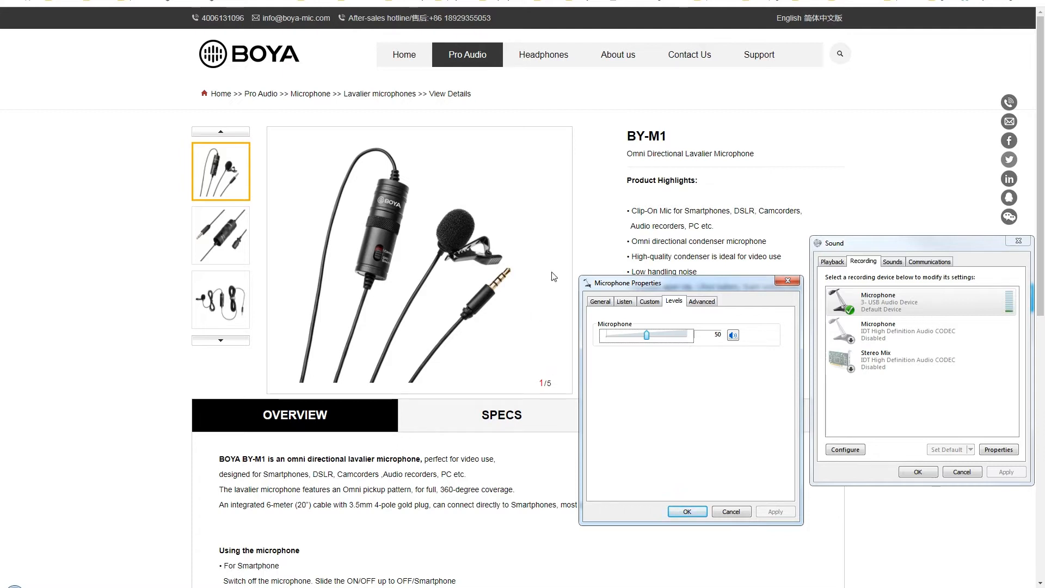
pyautogui.moveTo(499, 281)
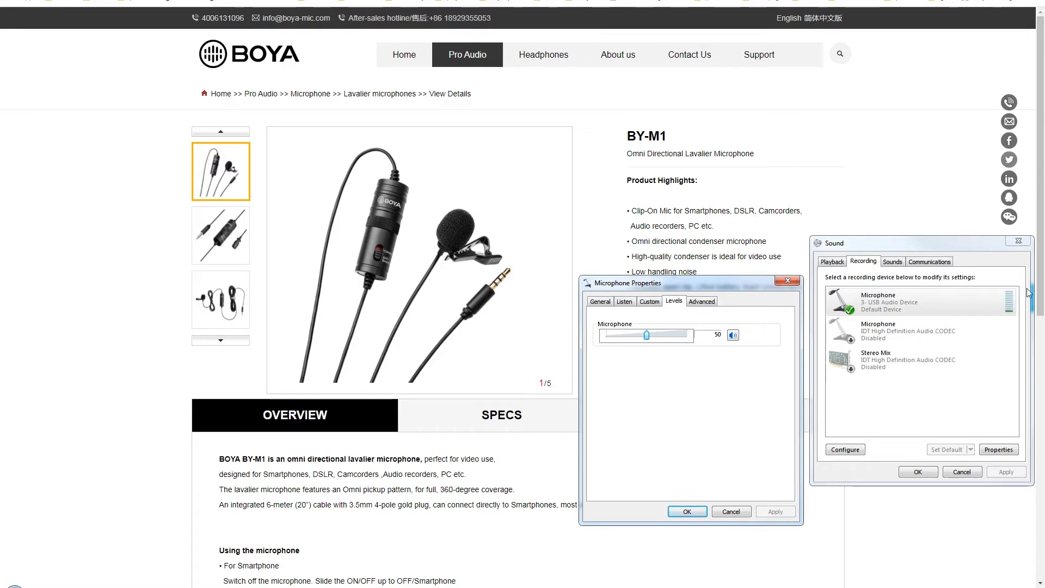
pyautogui.moveTo(877, 310)
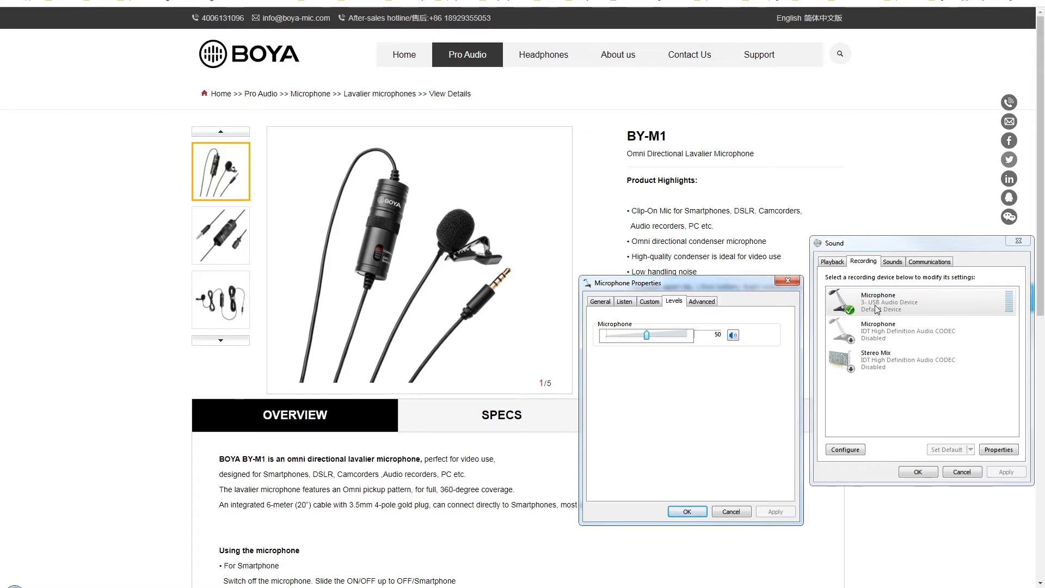
pyautogui.moveTo(641, 139)
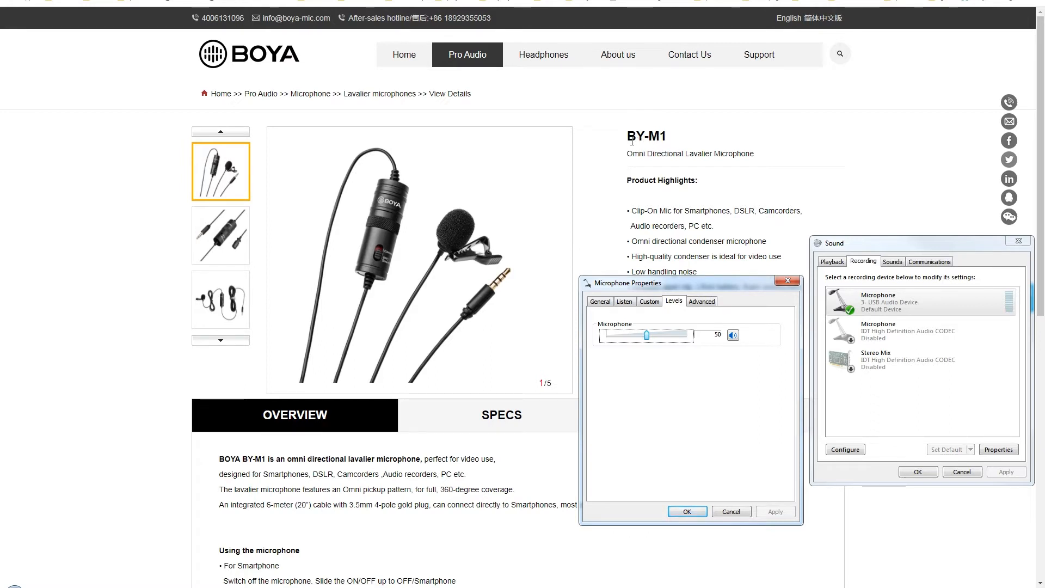
pyautogui.moveTo(512, 208)
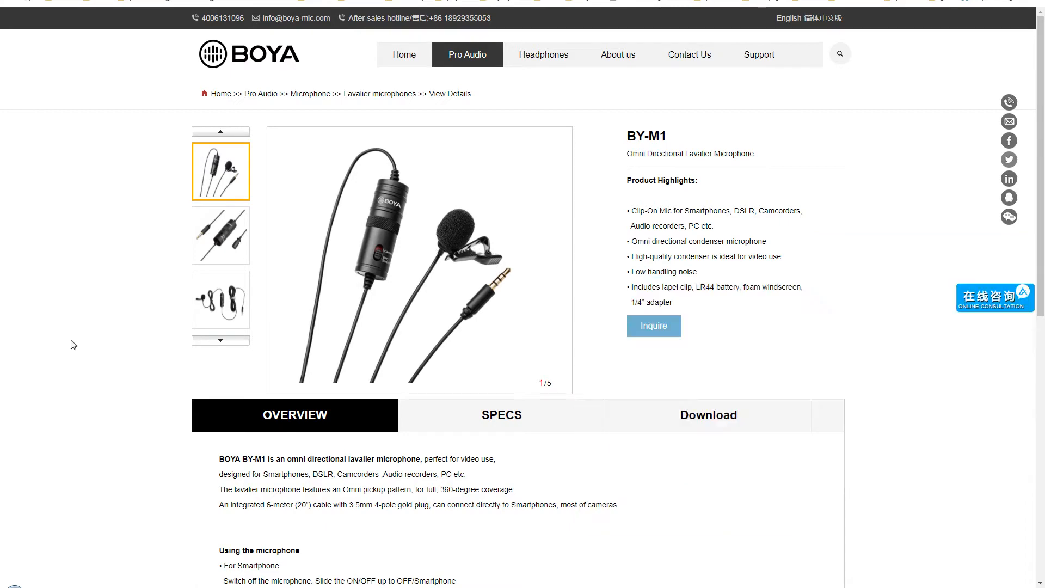
# Scroll the BY-M1 product page down three notches and back up
pyautogui.scroll(-3)
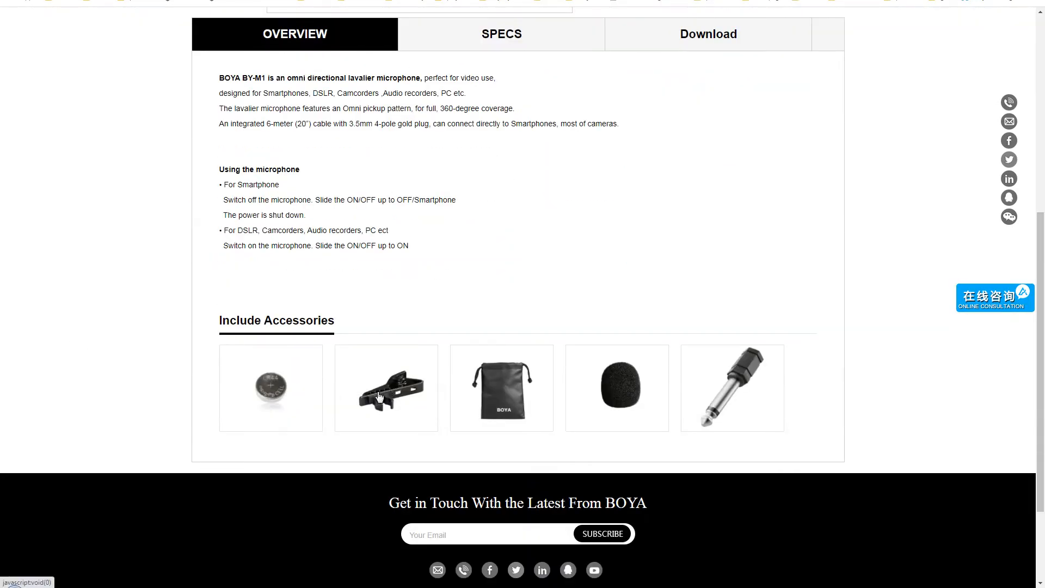
pyautogui.moveTo(372, 380)
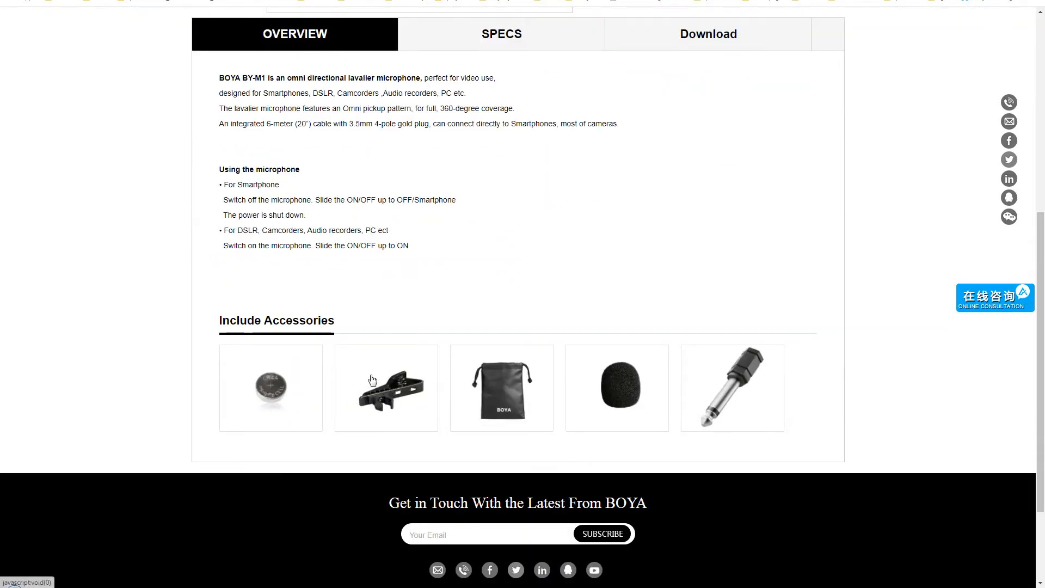
pyautogui.scroll(3)
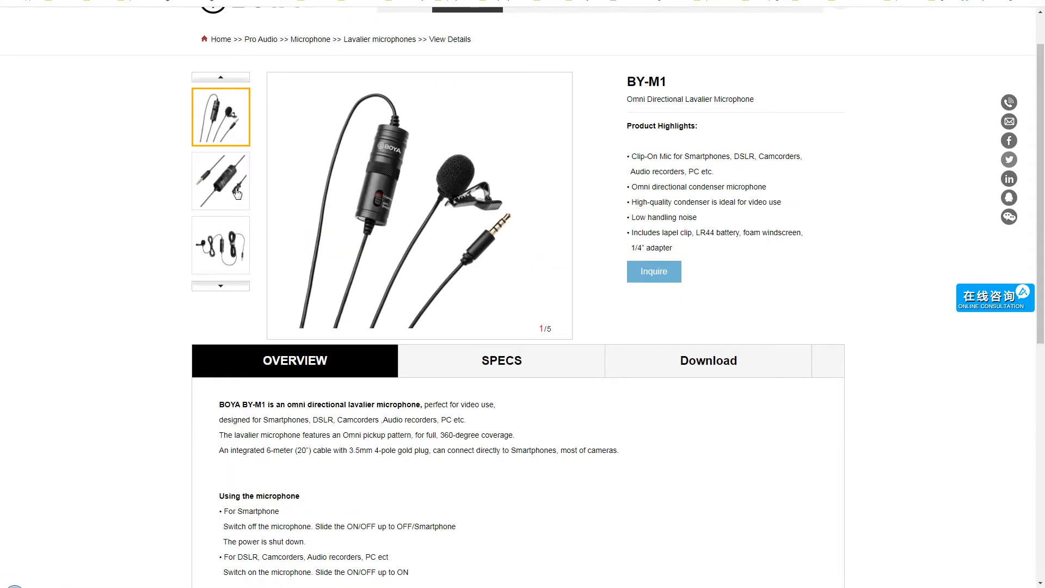
# Compare the power pack close-up with the coiled cable photo in the gallery
pyautogui.click(220, 180)
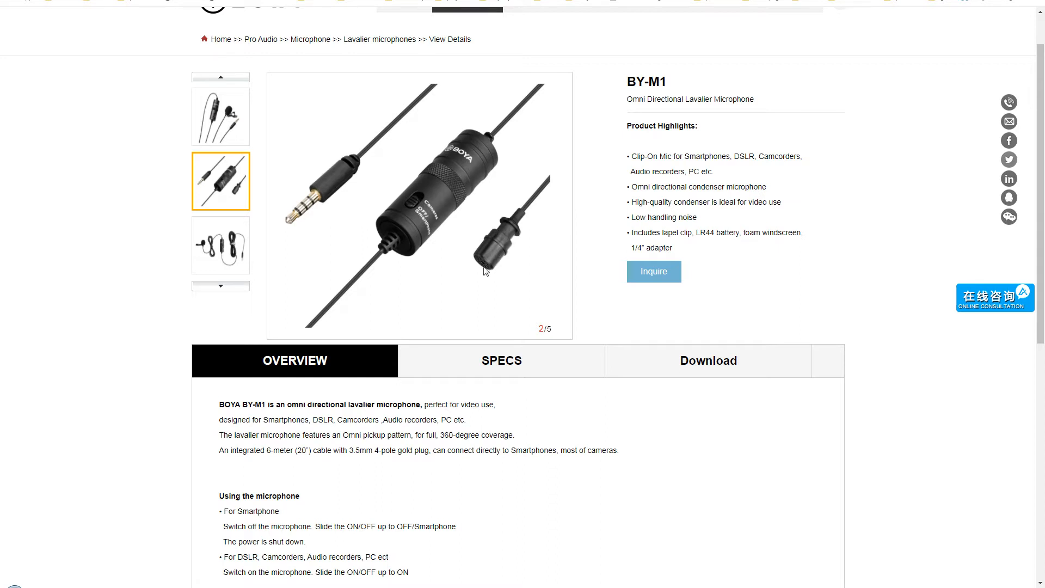
pyautogui.moveTo(483, 267)
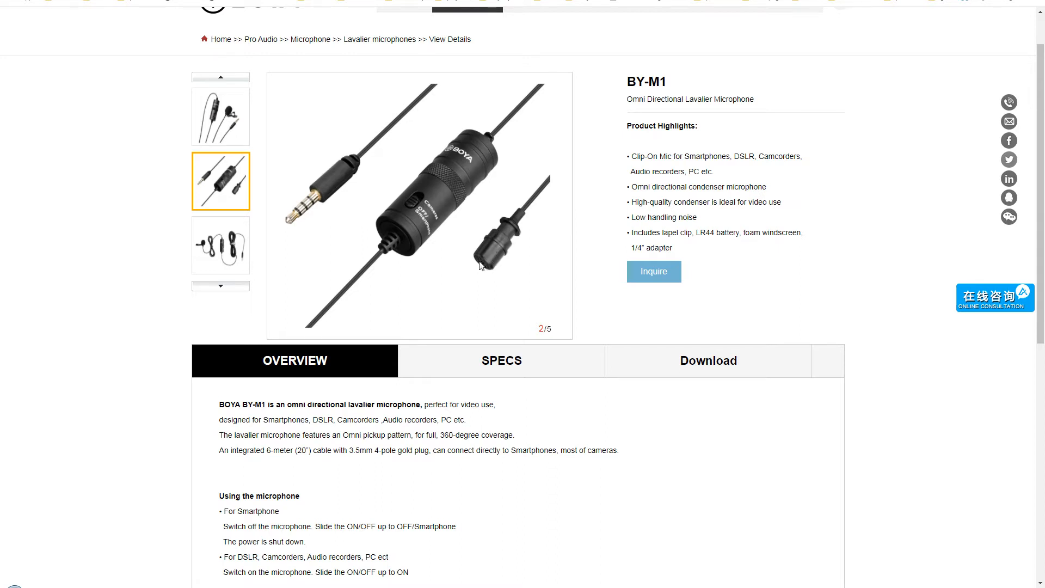
pyautogui.click(220, 245)
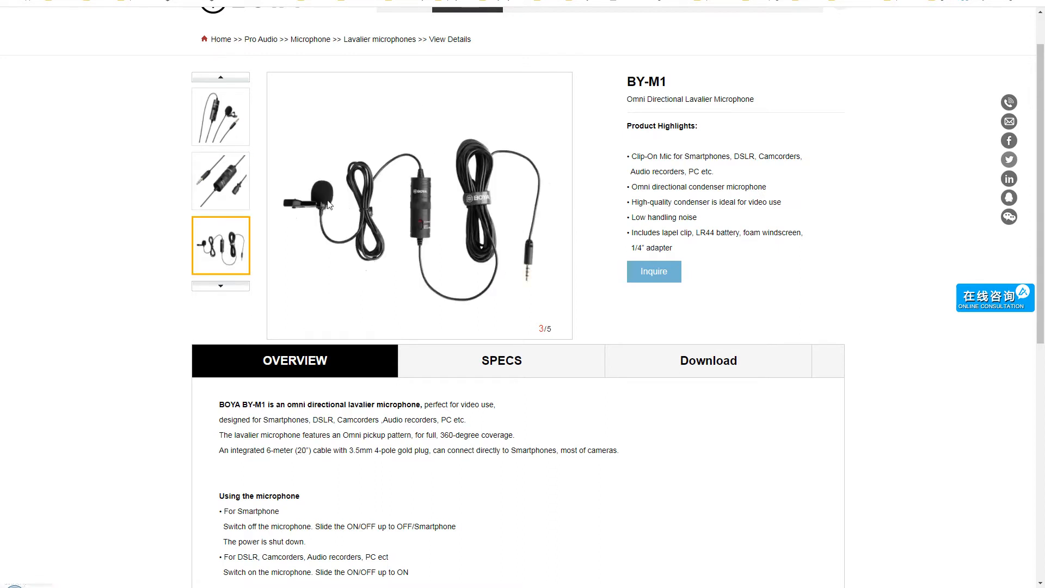
pyautogui.click(220, 181)
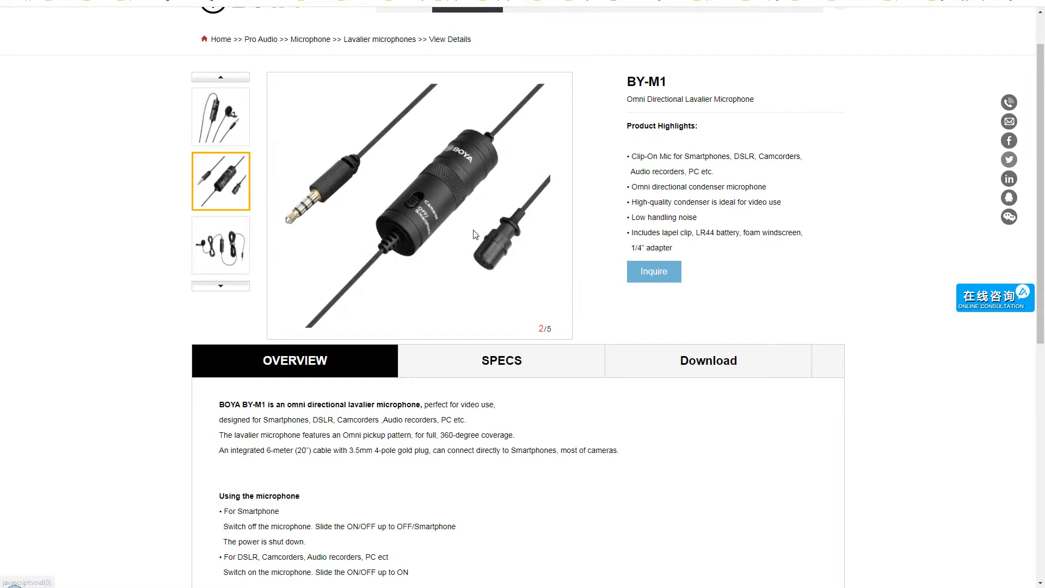
pyautogui.moveTo(513, 238)
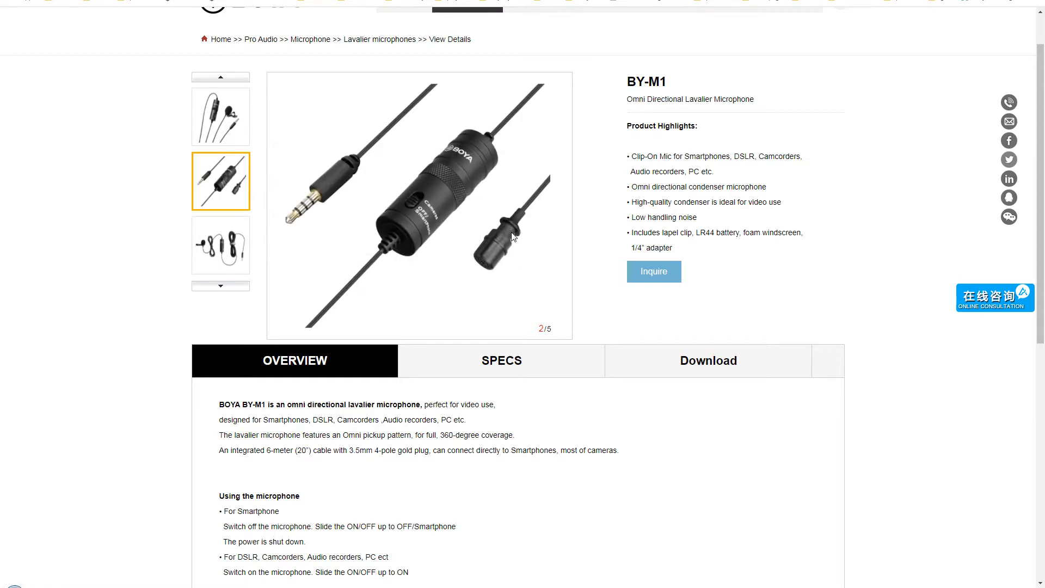
# Alternate between the first product photo and the power pack close-up, ending on the close-up
pyautogui.click(220, 116)
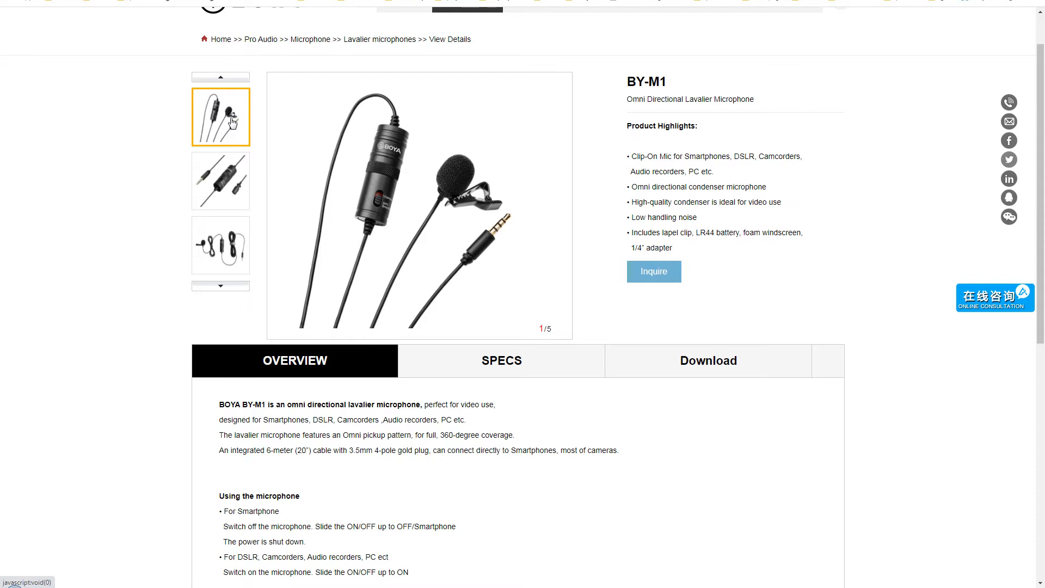
pyautogui.click(221, 181)
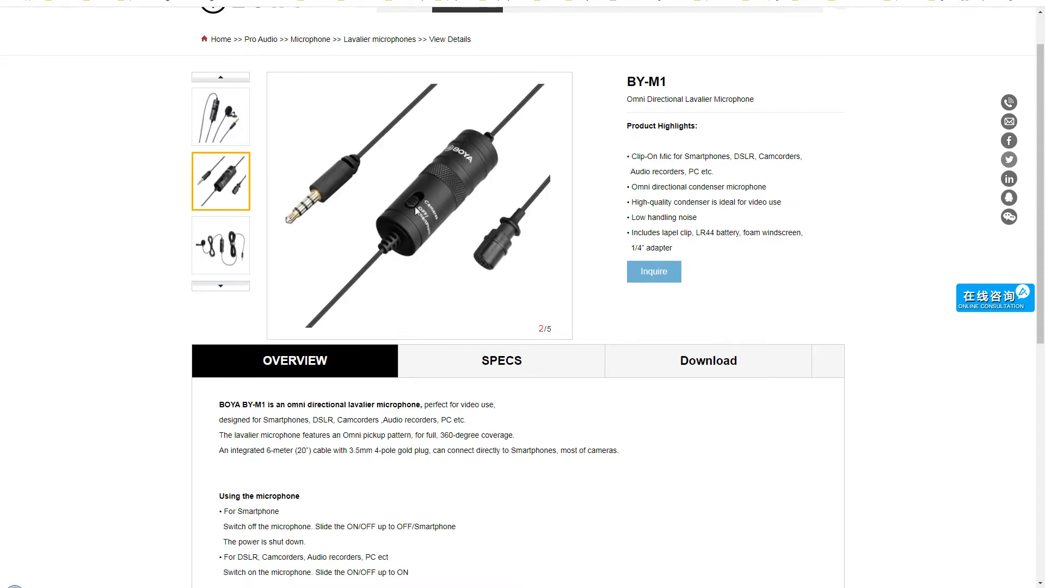
pyautogui.moveTo(445, 222)
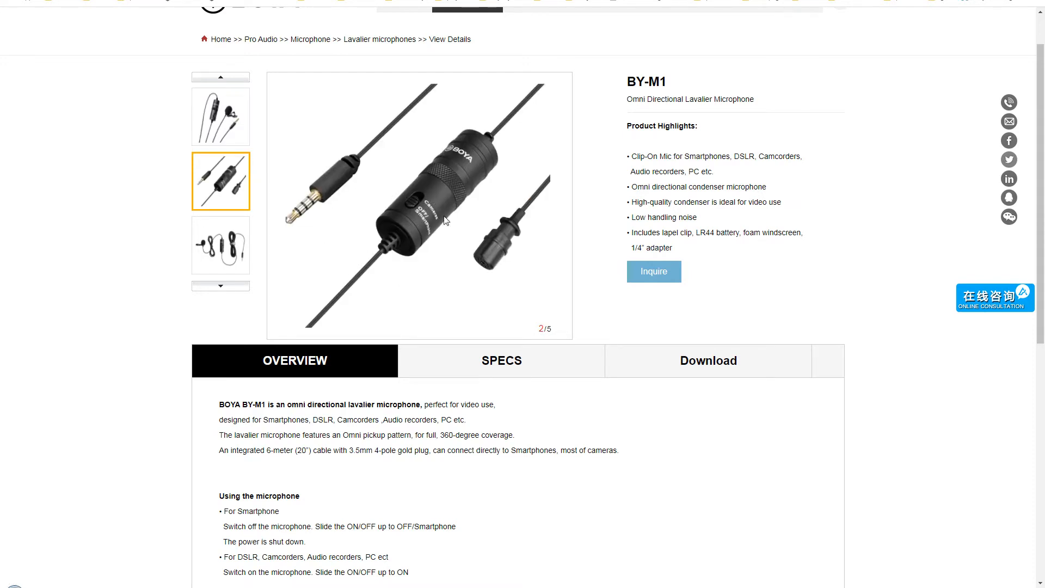
pyautogui.moveTo(448, 220)
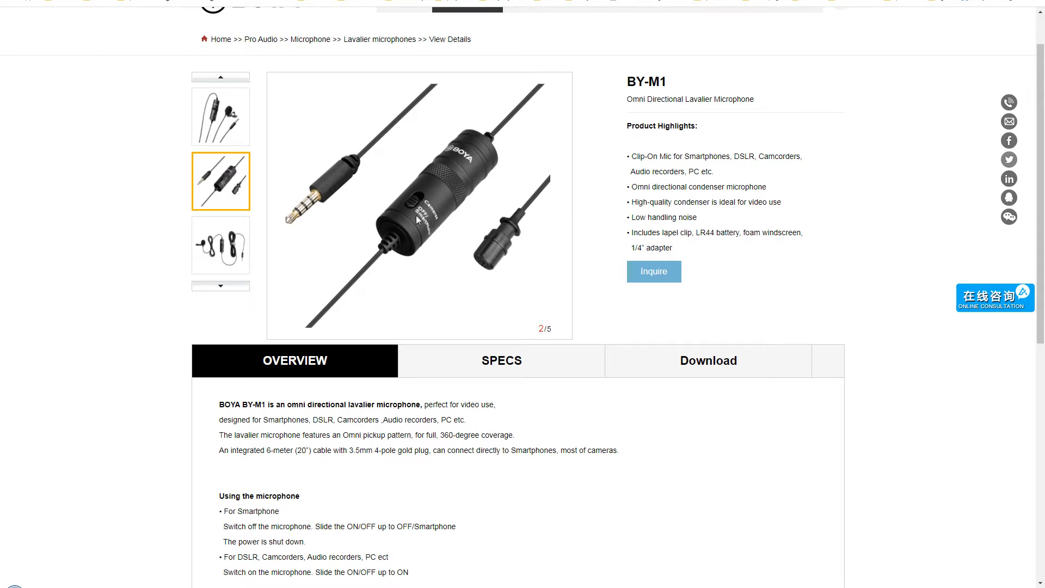
pyautogui.moveTo(431, 241)
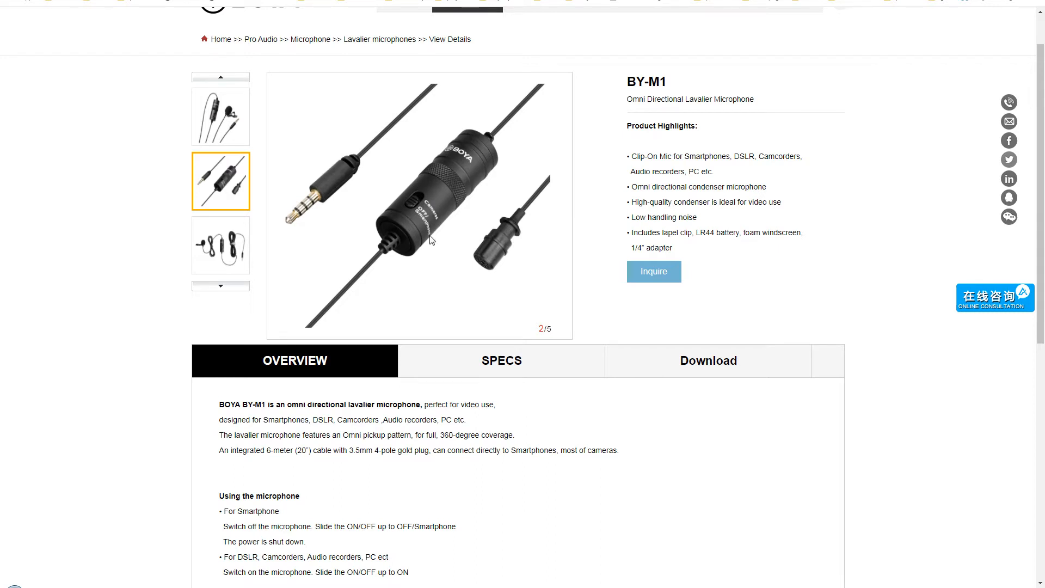
pyautogui.click(220, 116)
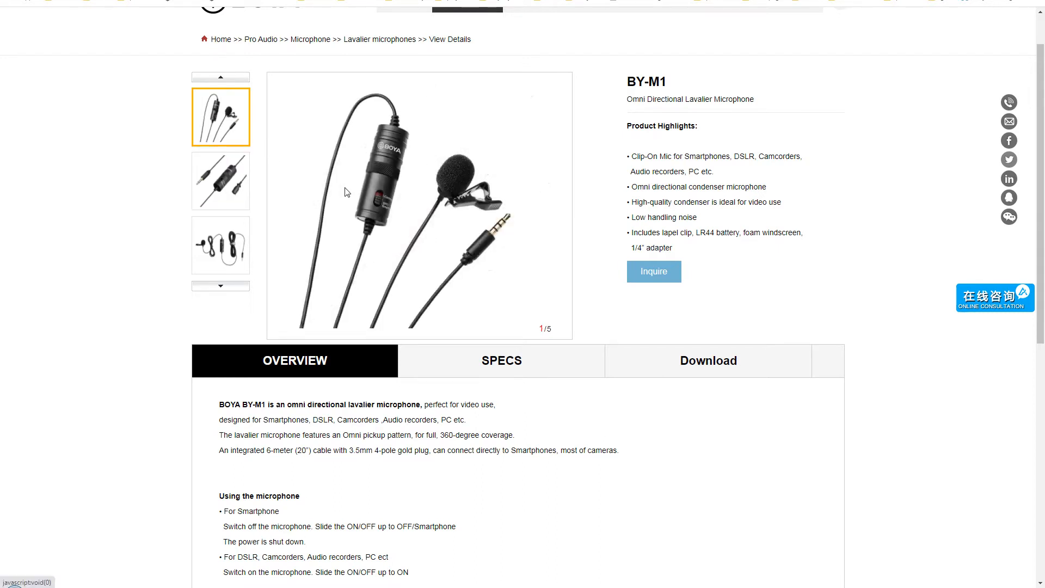
pyautogui.moveTo(381, 211)
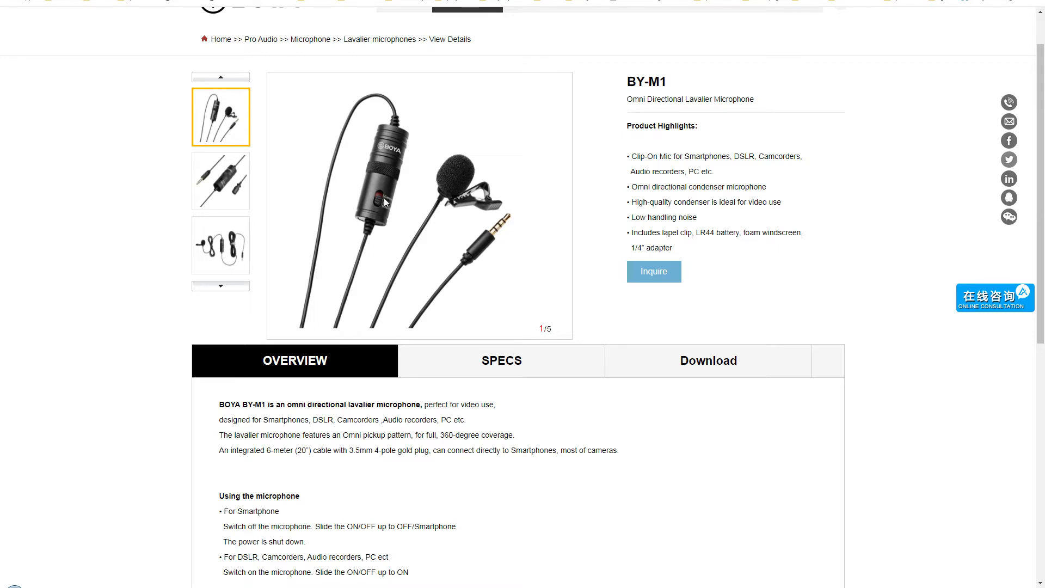
pyautogui.moveTo(380, 207)
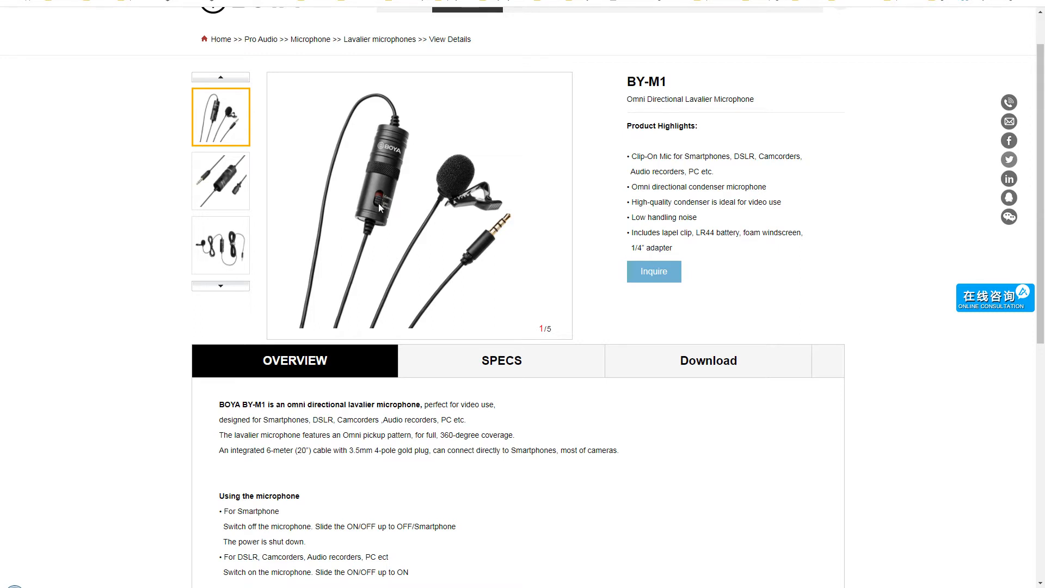
pyautogui.moveTo(290, 242)
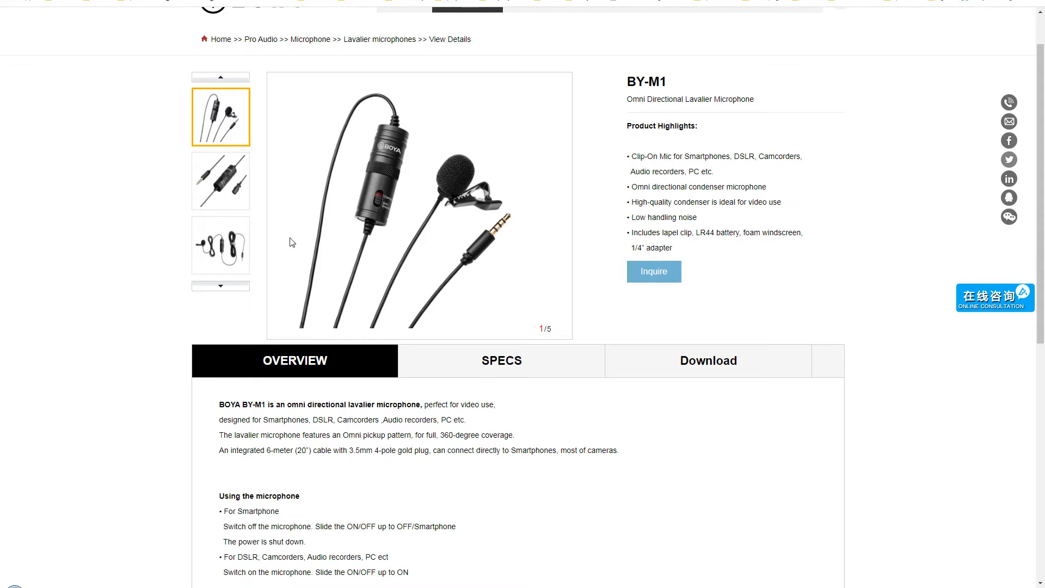
pyautogui.click(220, 181)
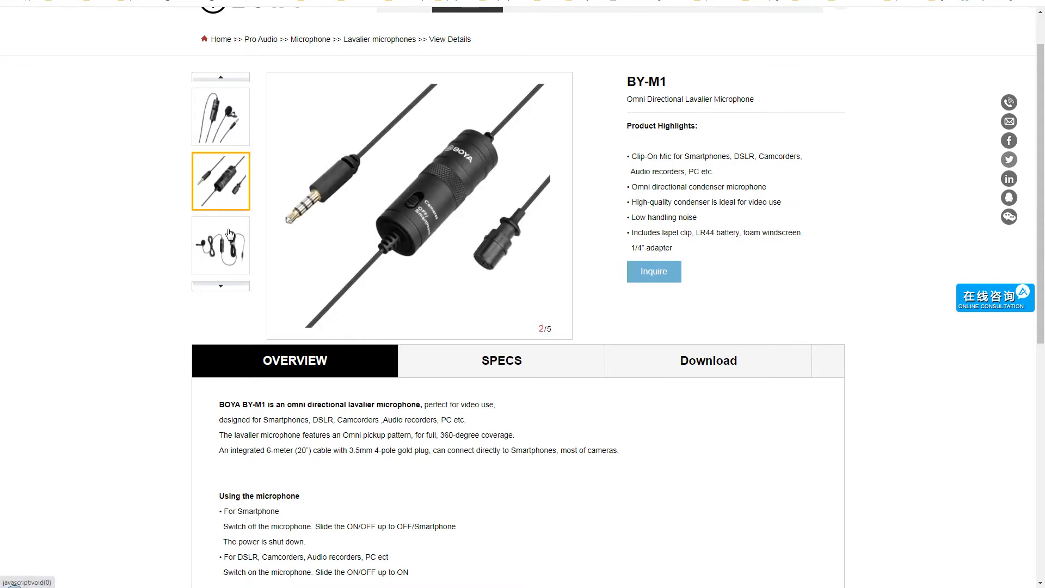
pyautogui.moveTo(692, 258)
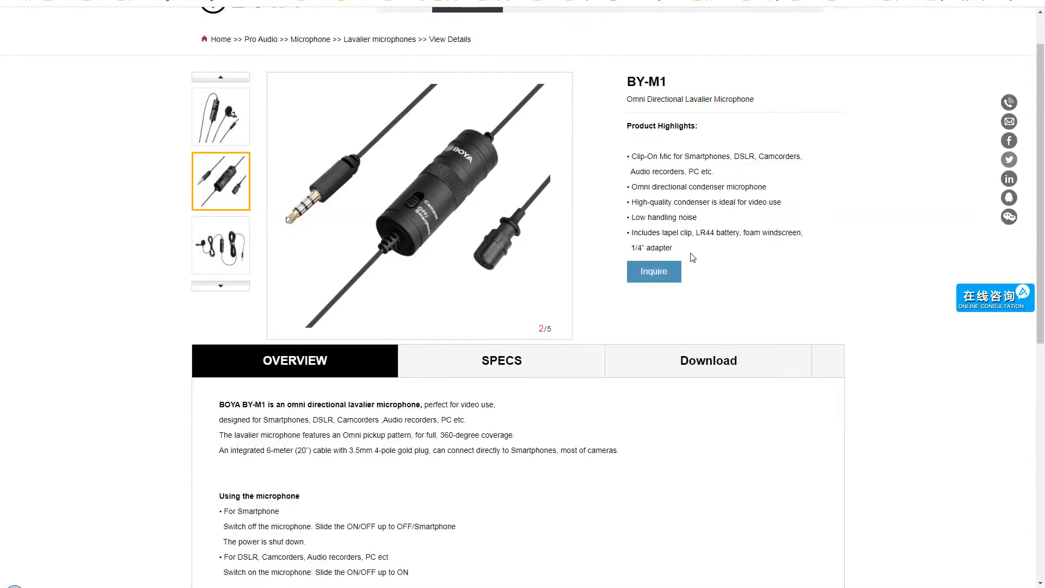
pyautogui.doubleClick(727, 232)
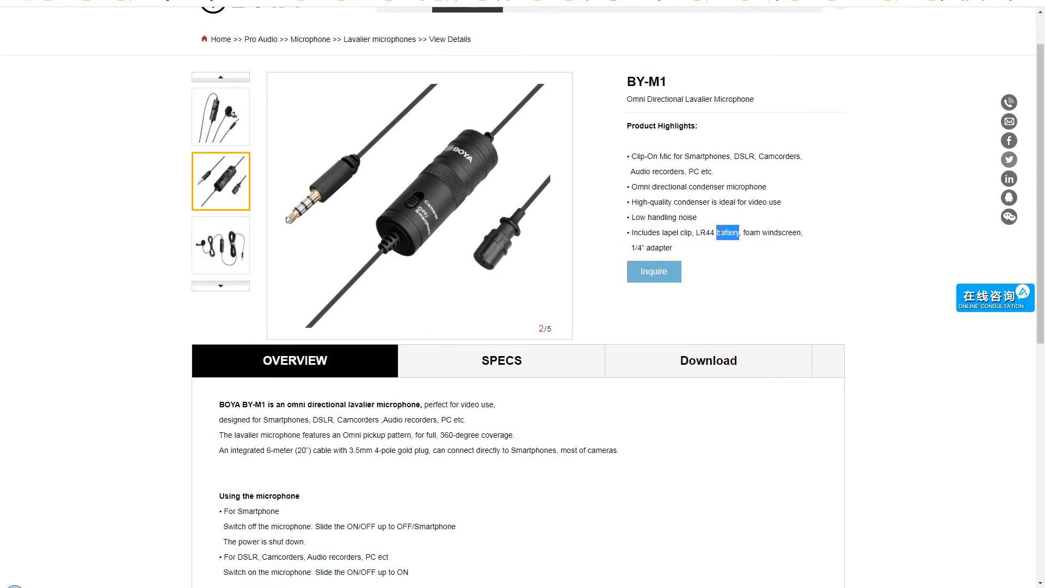
pyautogui.scroll(-3)
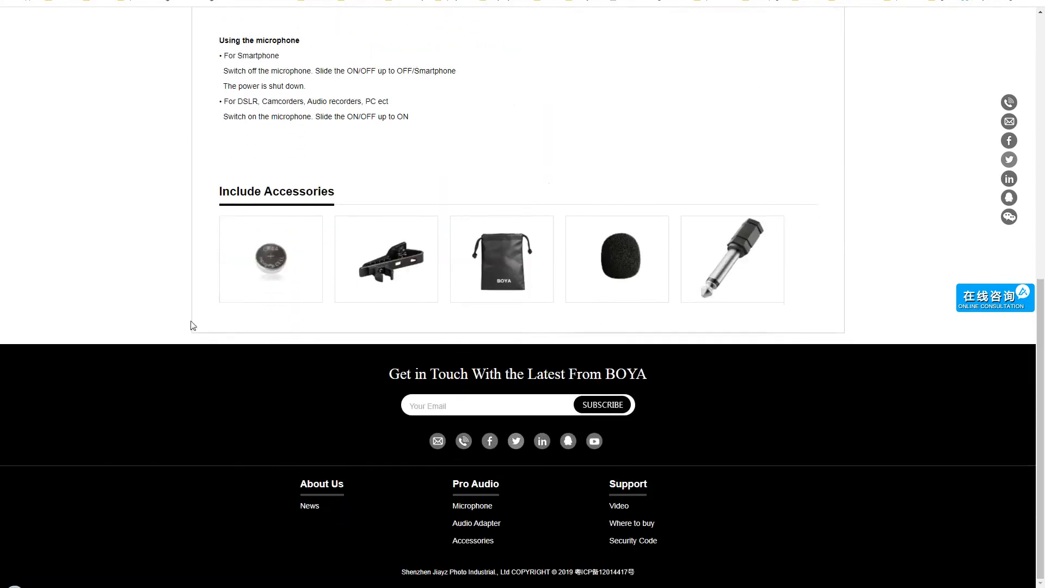
pyautogui.moveTo(285, 259)
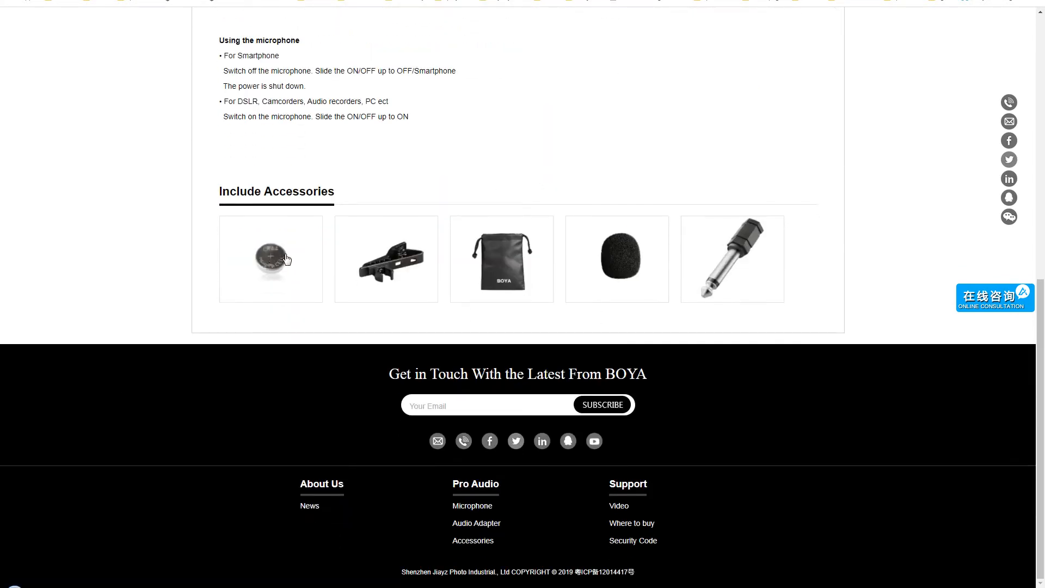
pyautogui.scroll(3)
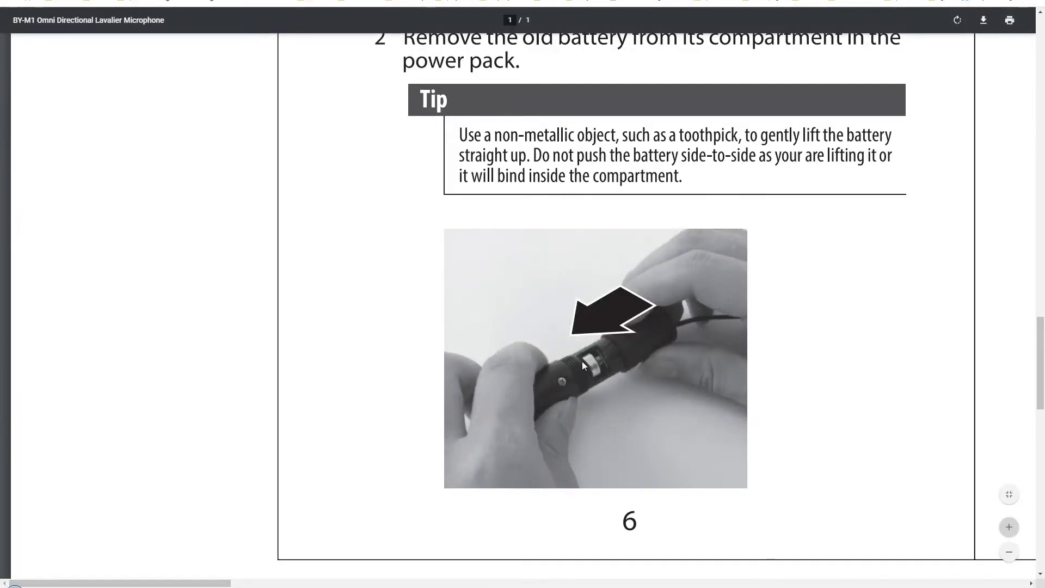
pyautogui.moveTo(596, 371)
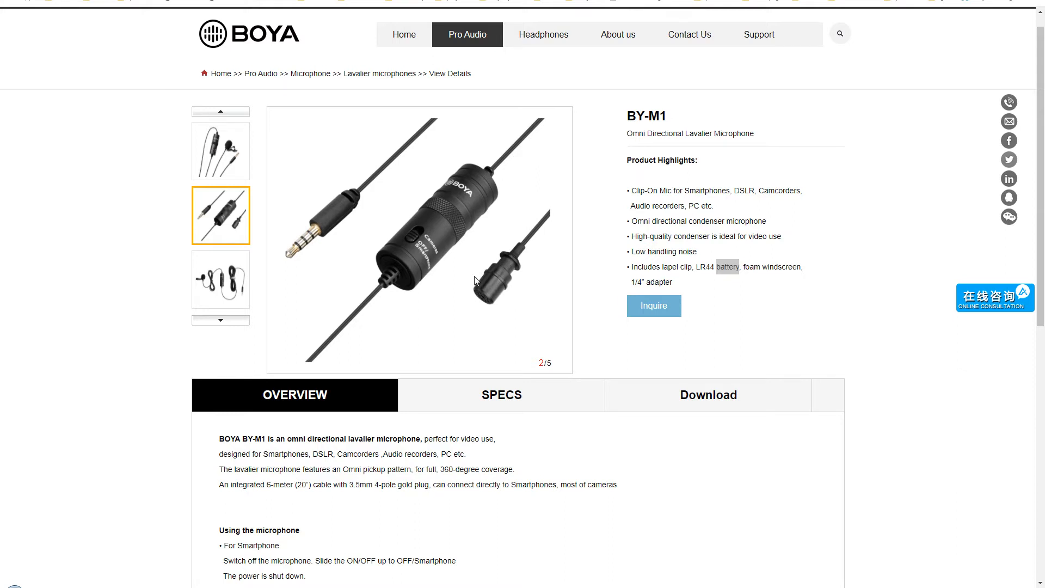
pyautogui.moveTo(510, 270)
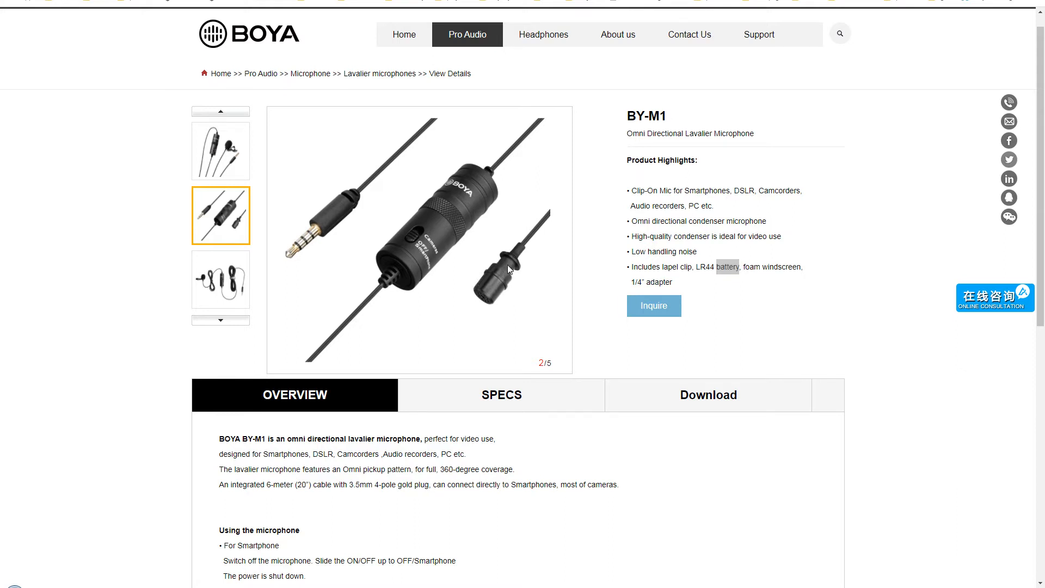
pyautogui.moveTo(272, 252)
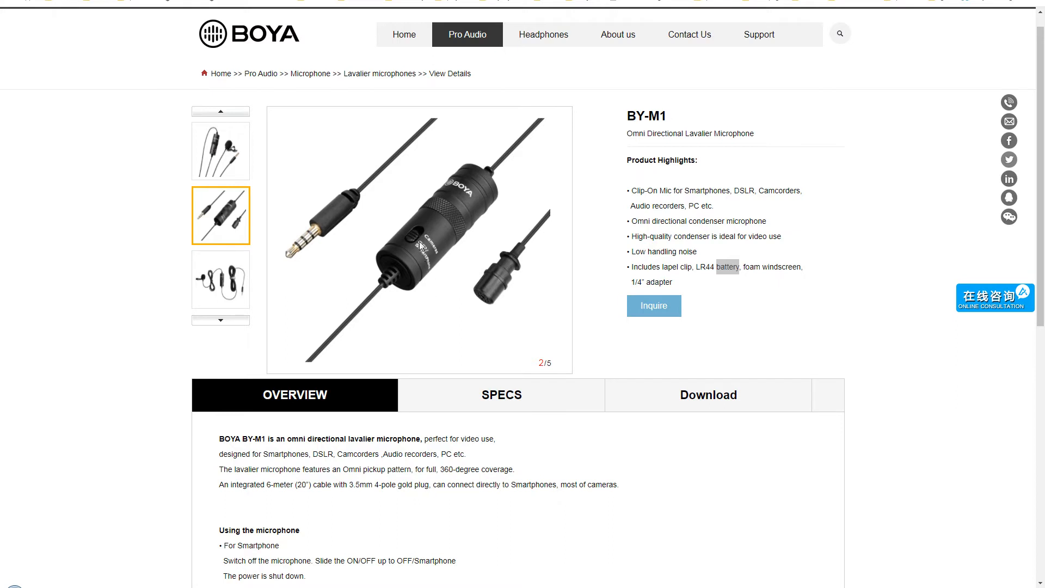
pyautogui.moveTo(427, 250)
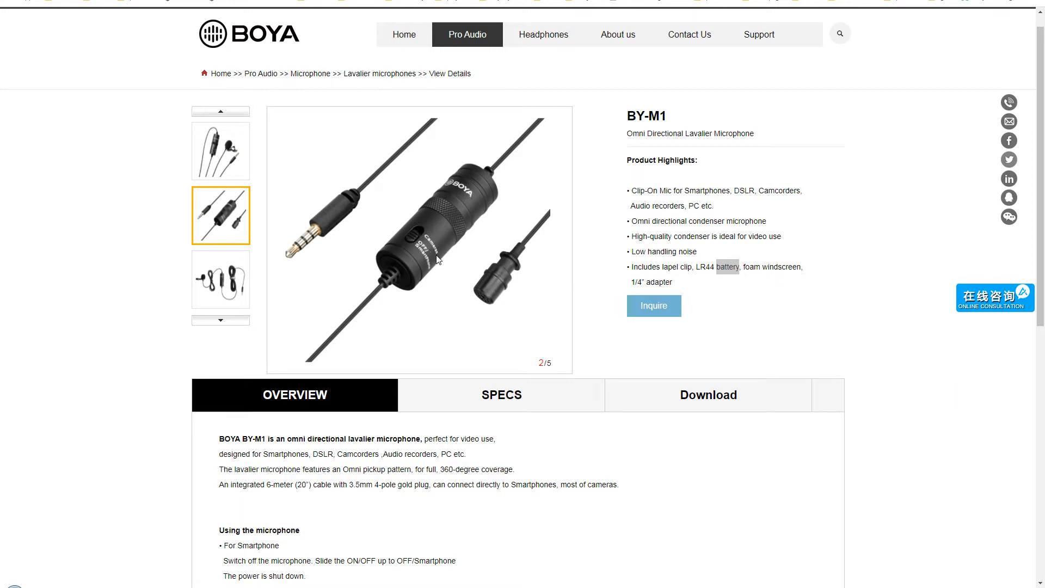
pyautogui.moveTo(452, 256)
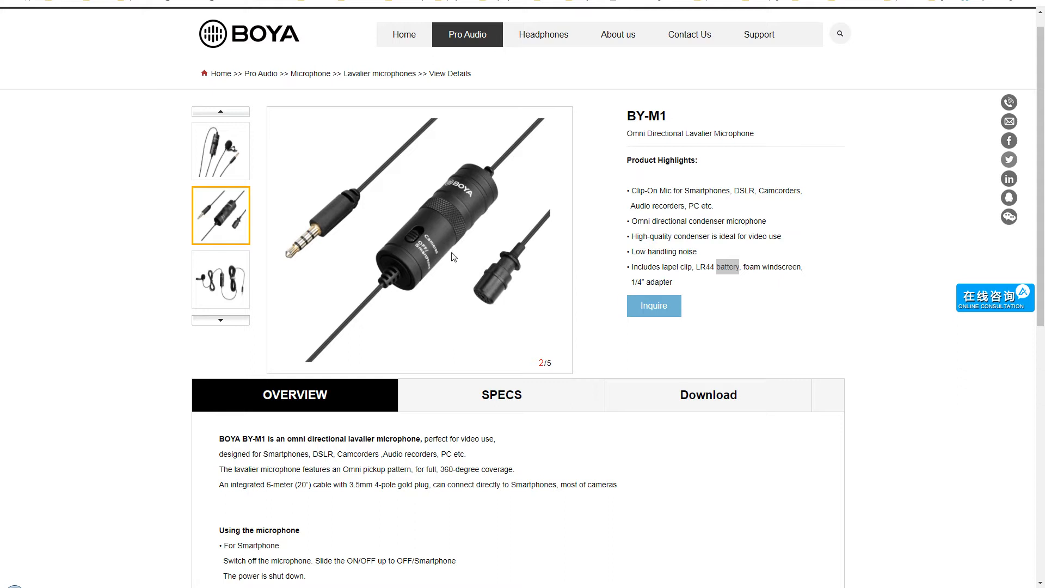
pyautogui.moveTo(431, 265)
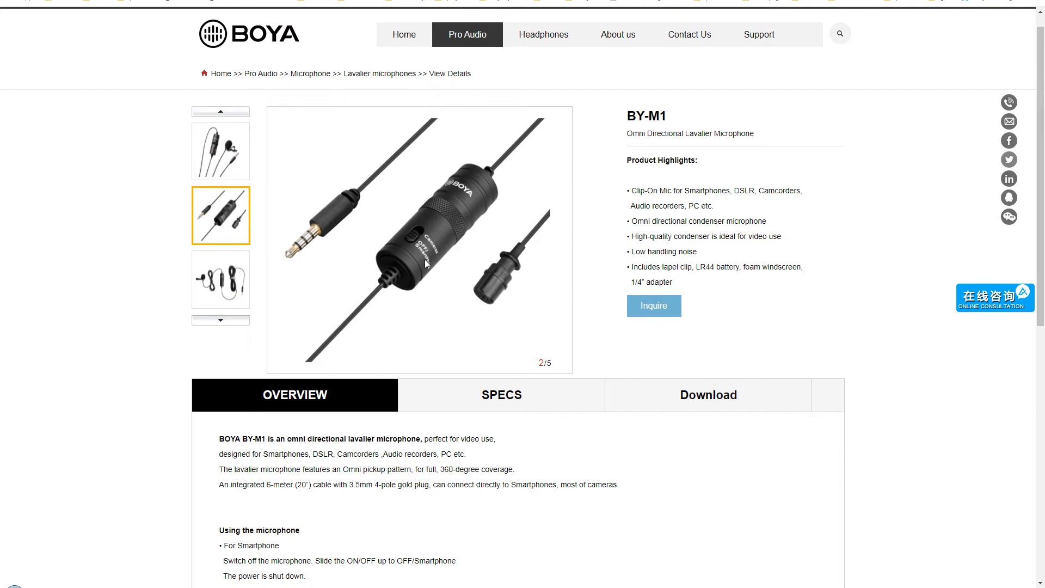
pyautogui.moveTo(421, 263)
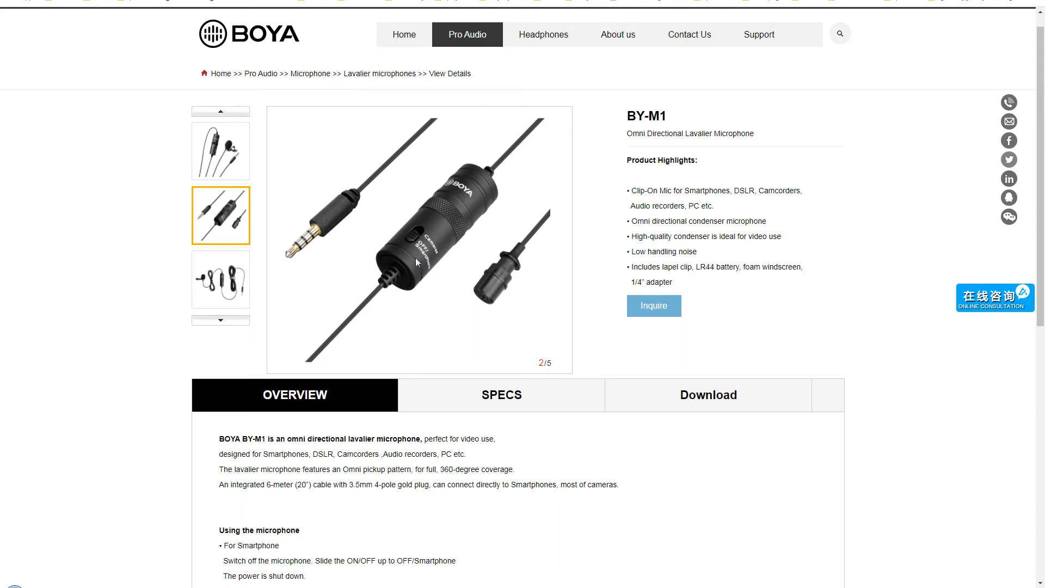
pyautogui.moveTo(434, 273)
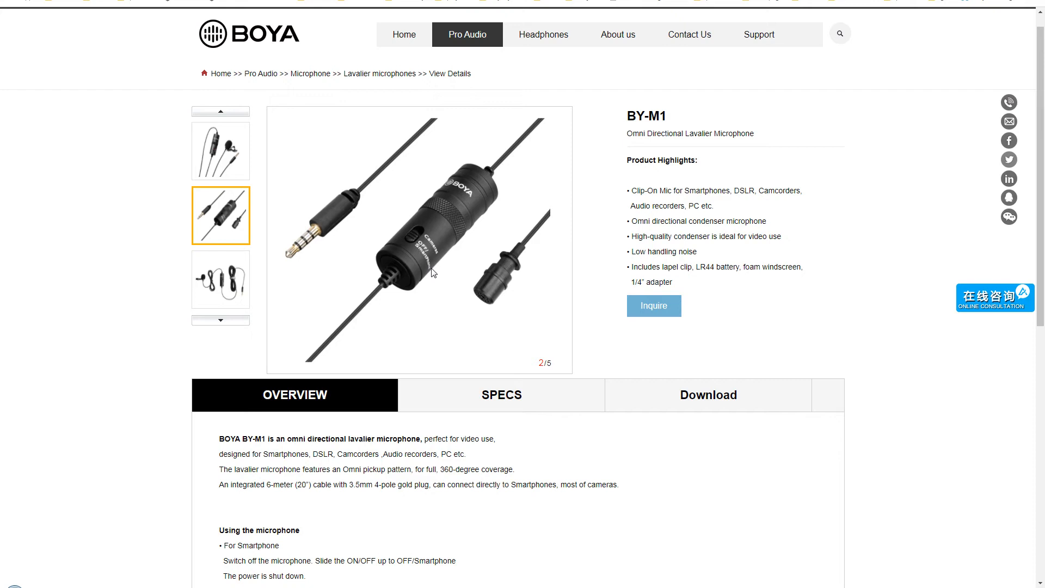
pyautogui.moveTo(587, 277)
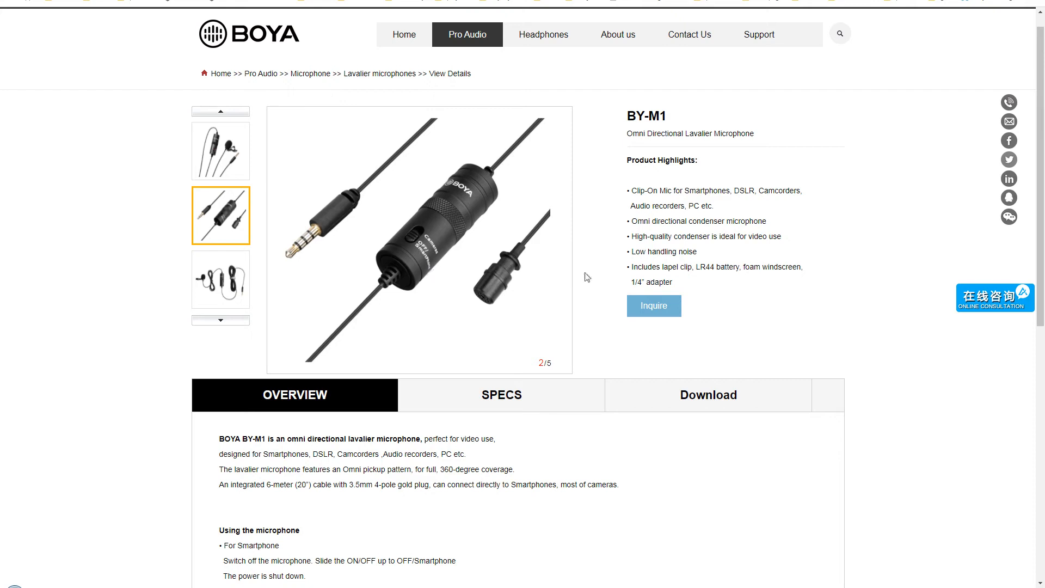
pyautogui.moveTo(441, 268)
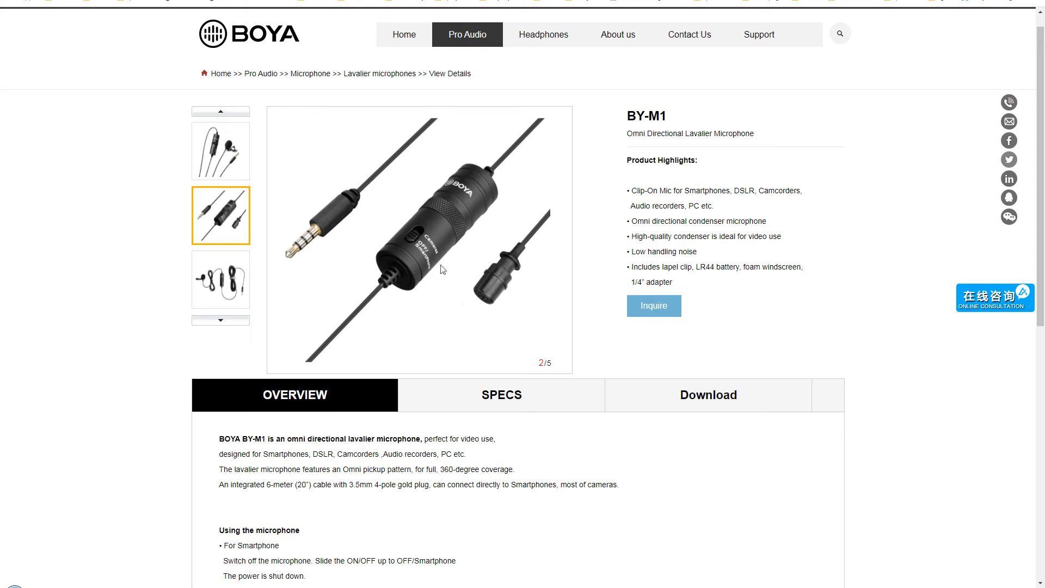
pyautogui.moveTo(443, 270)
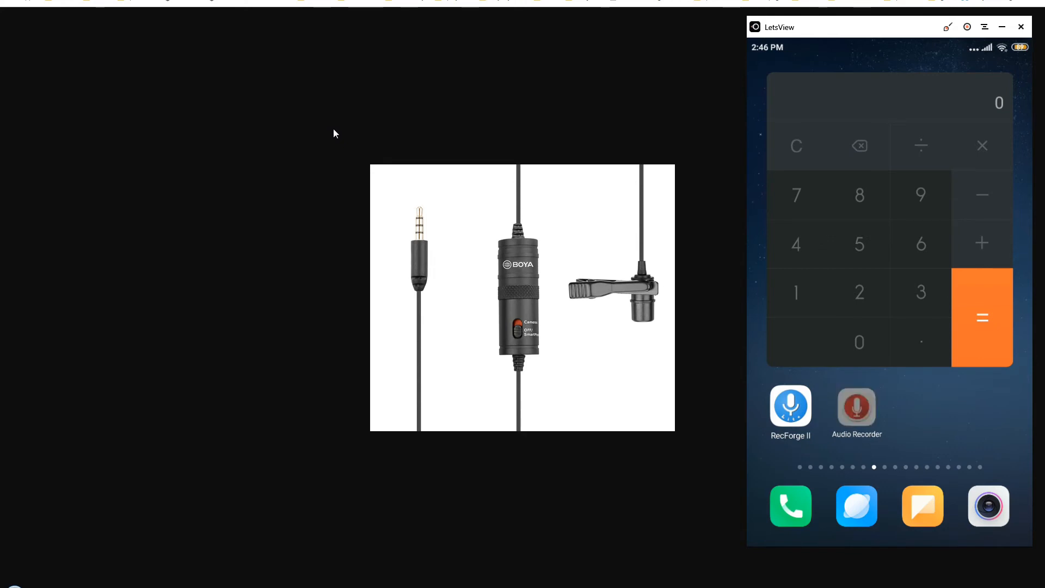
pyautogui.click(856, 407)
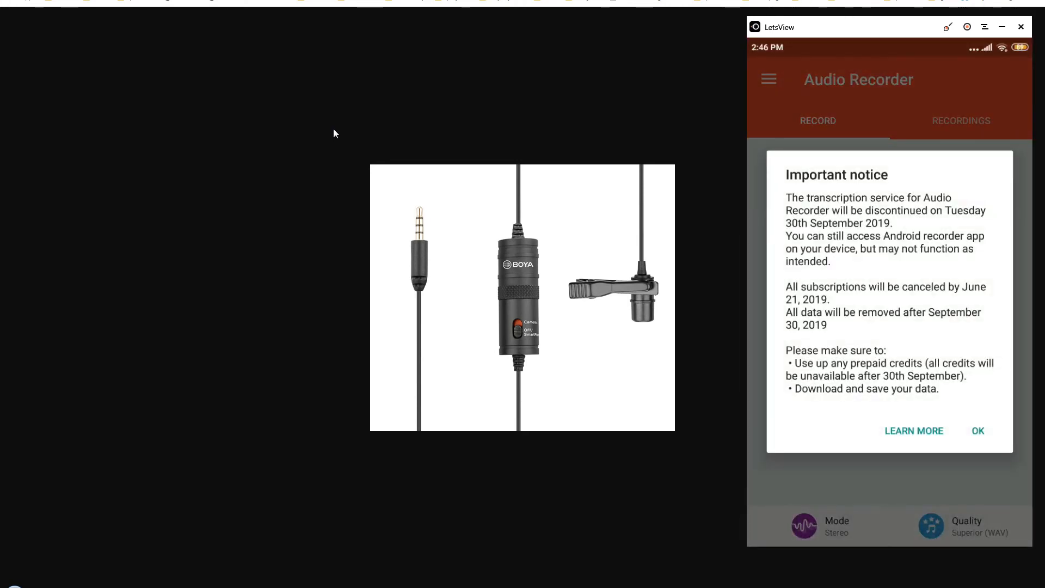
pyautogui.click(977, 431)
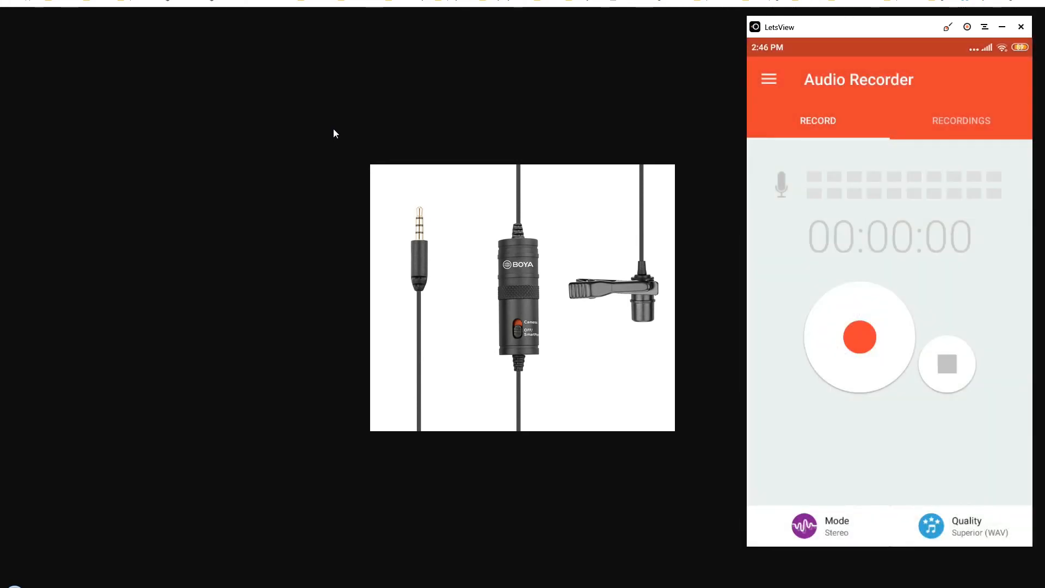
pyautogui.click(962, 525)
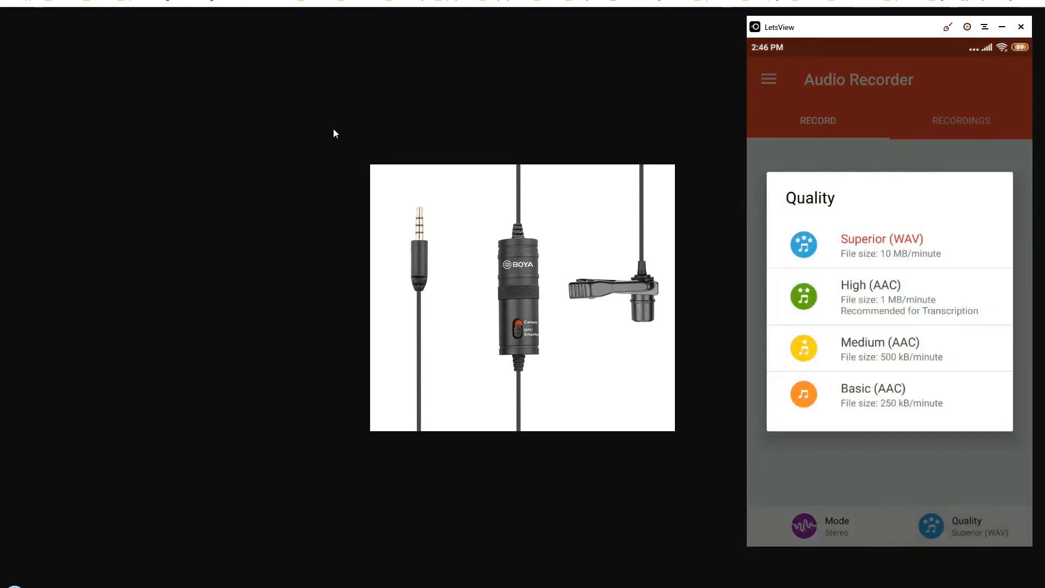
pyautogui.click(881, 244)
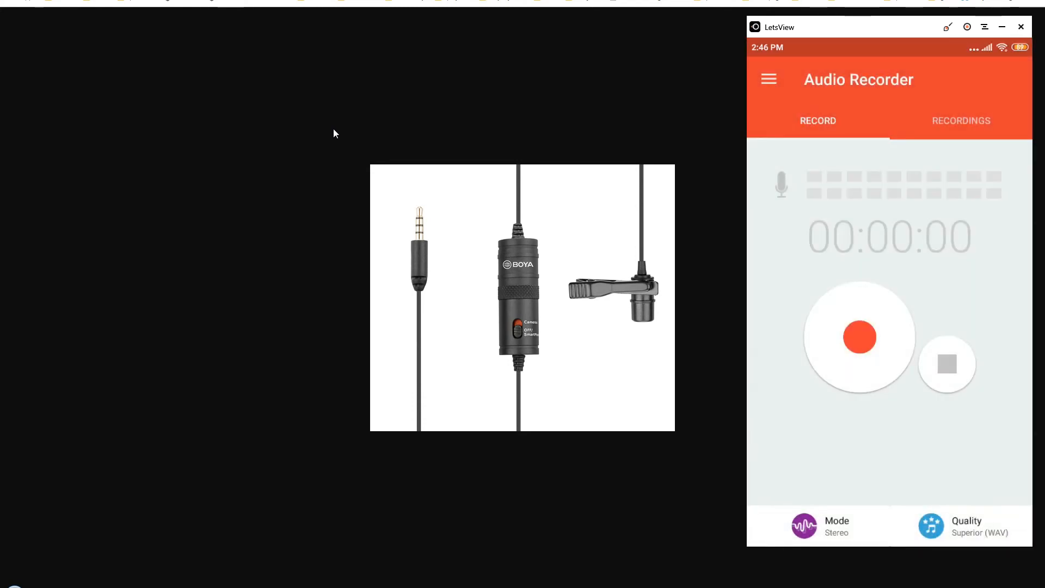
pyautogui.click(962, 120)
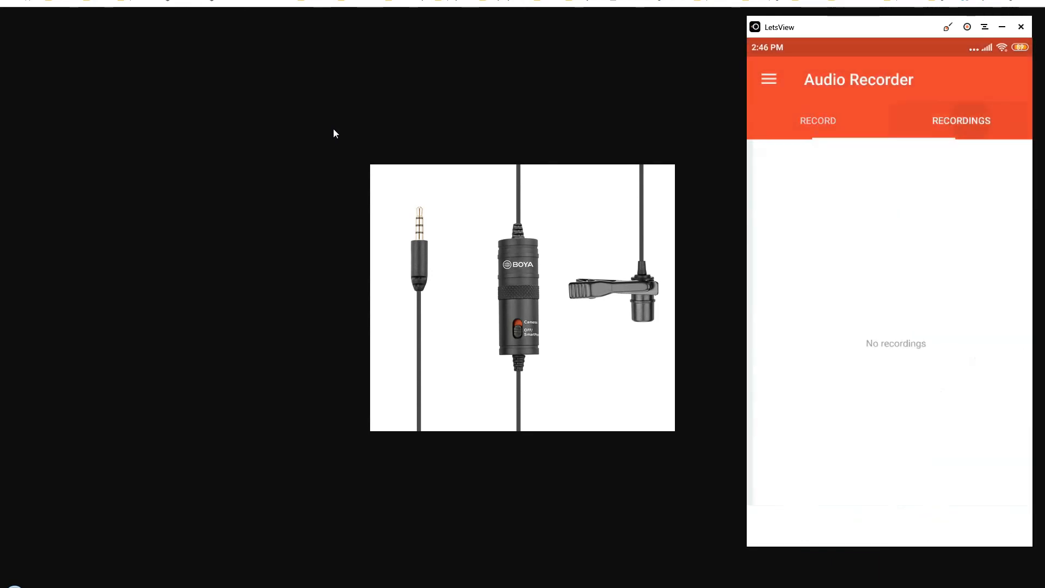
pyautogui.click(818, 121)
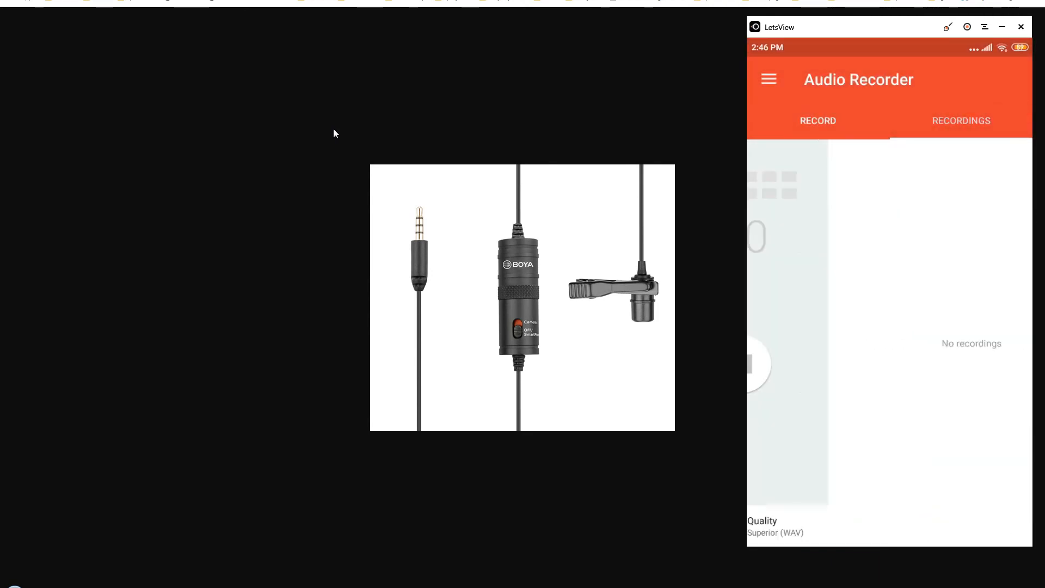
pyautogui.click(768, 78)
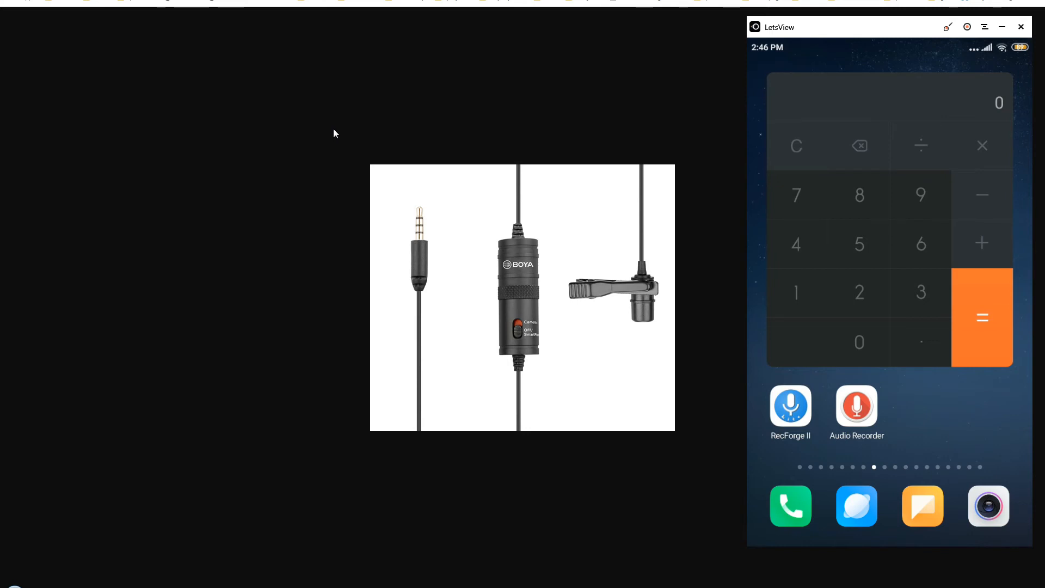
# Launch RecForge II on the mirrored phone and go to its Settings
pyautogui.click(790, 407)
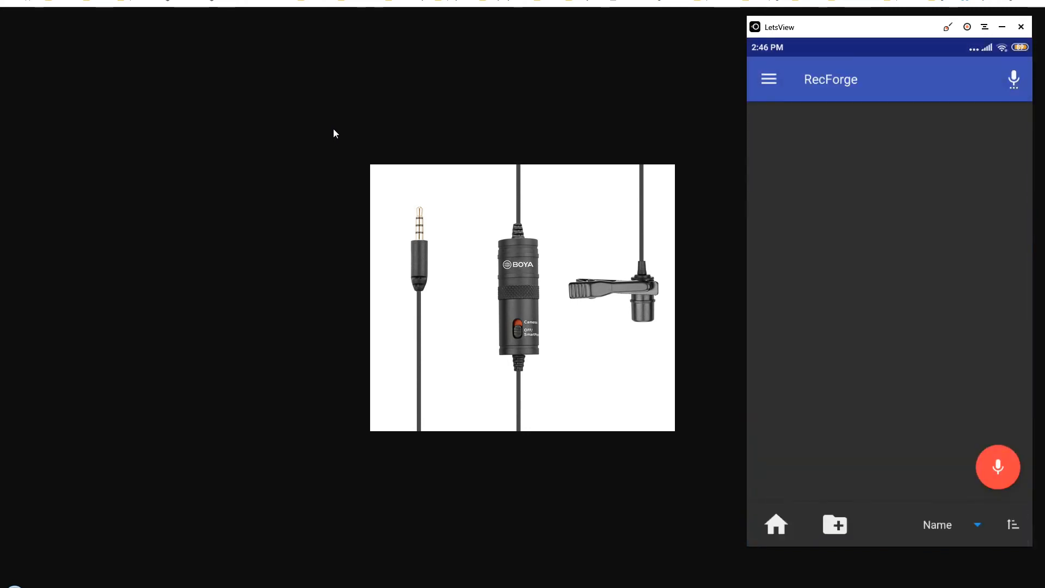
pyautogui.click(768, 78)
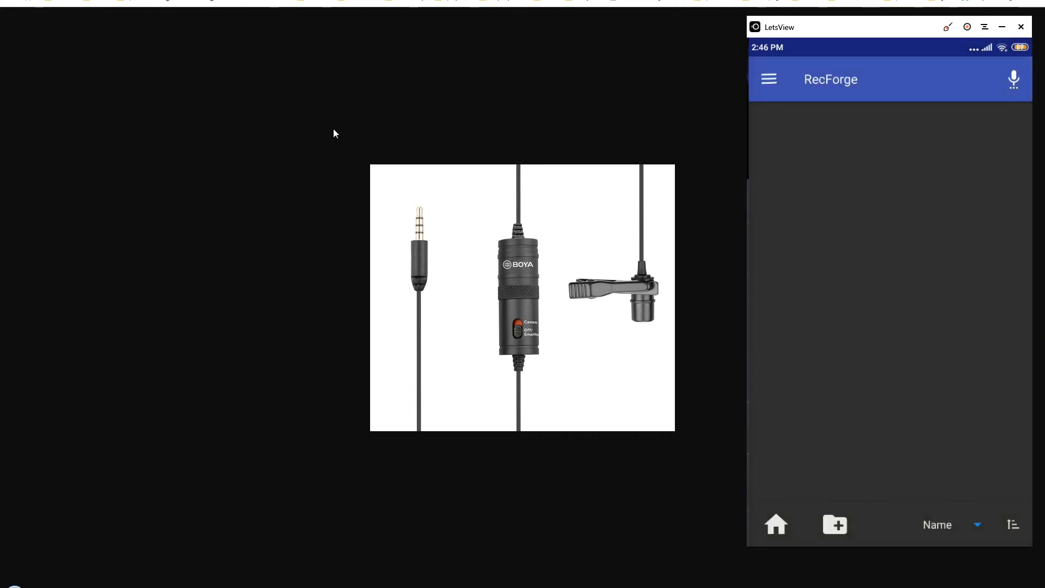
pyautogui.click(769, 78)
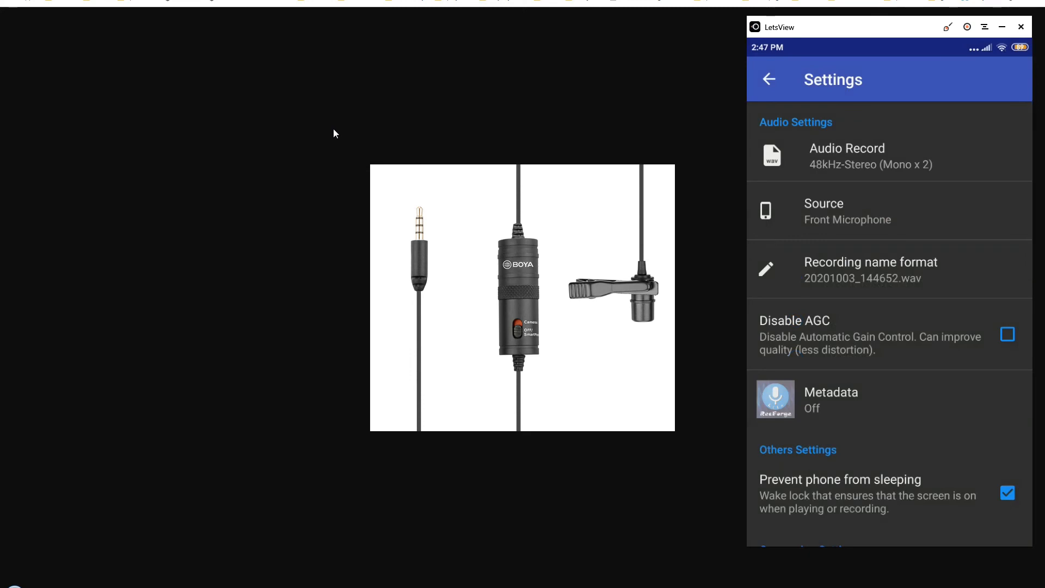
# View the Front/Back/Default source choices, keep Front Microphone, and exit Settings
pyautogui.click(846, 211)
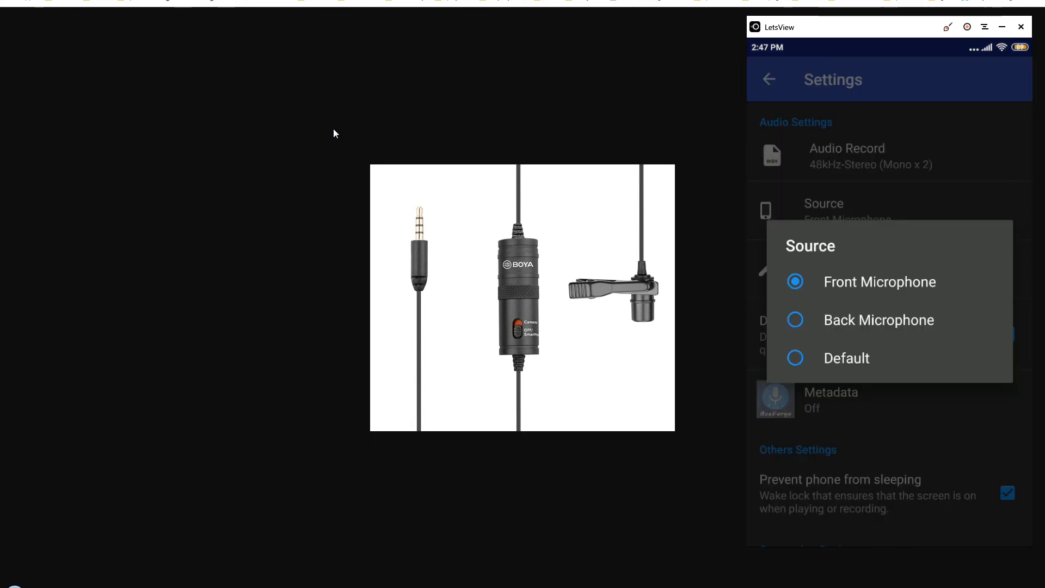
pyautogui.moveTo(528, 339)
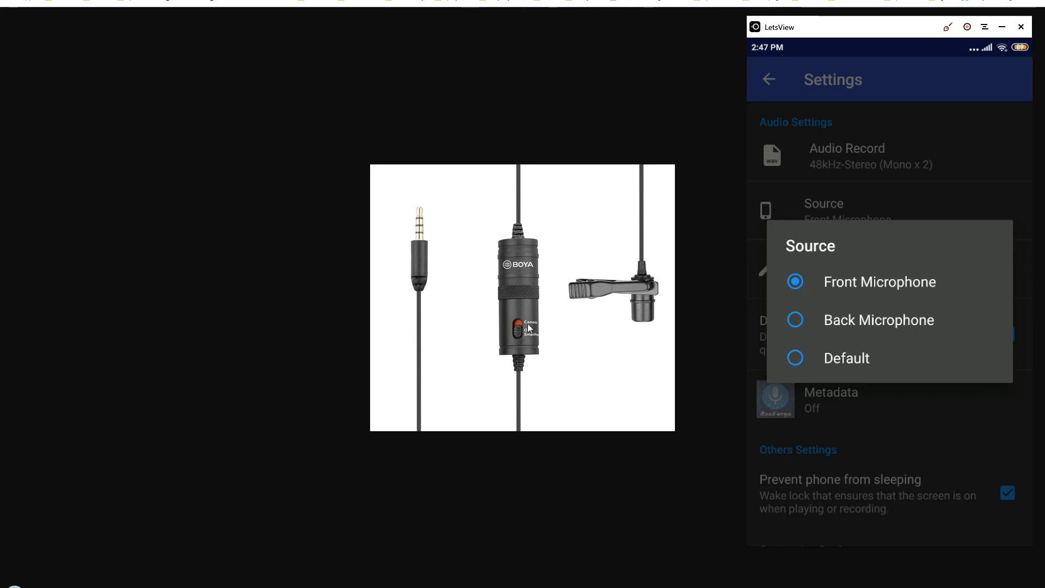
pyautogui.moveTo(529, 343)
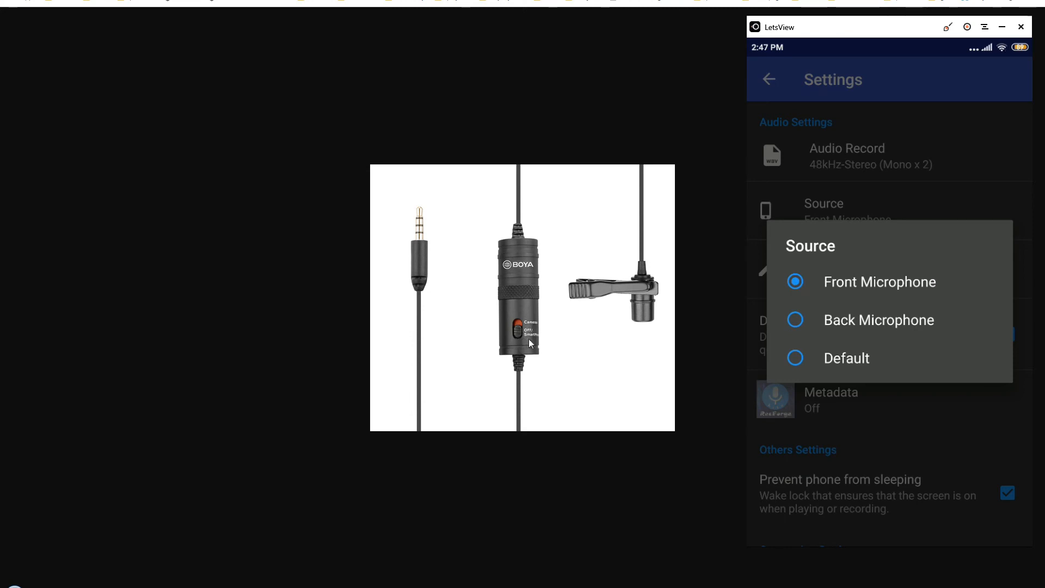
pyautogui.moveTo(530, 342)
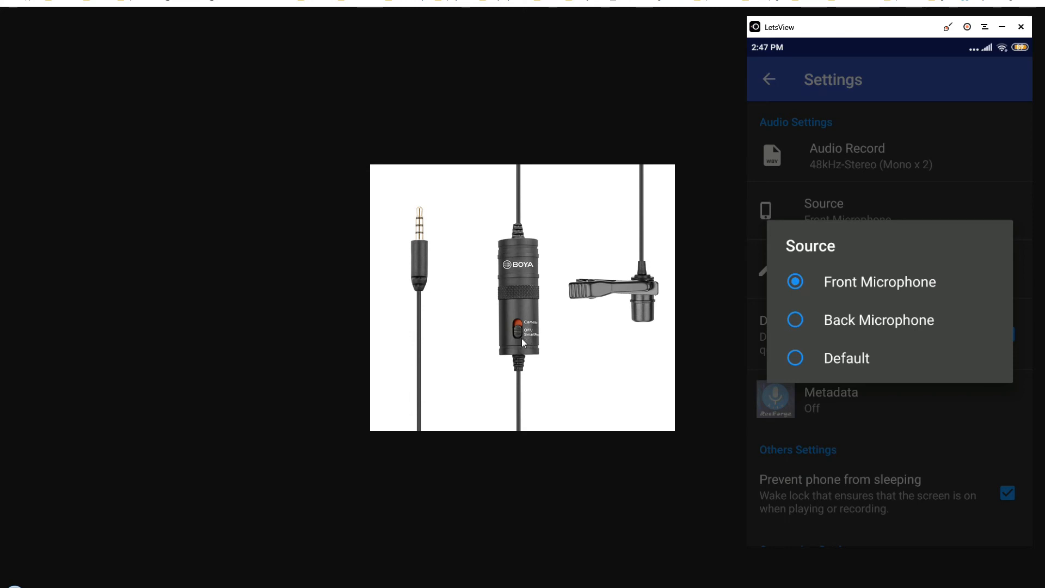
pyautogui.moveTo(520, 332)
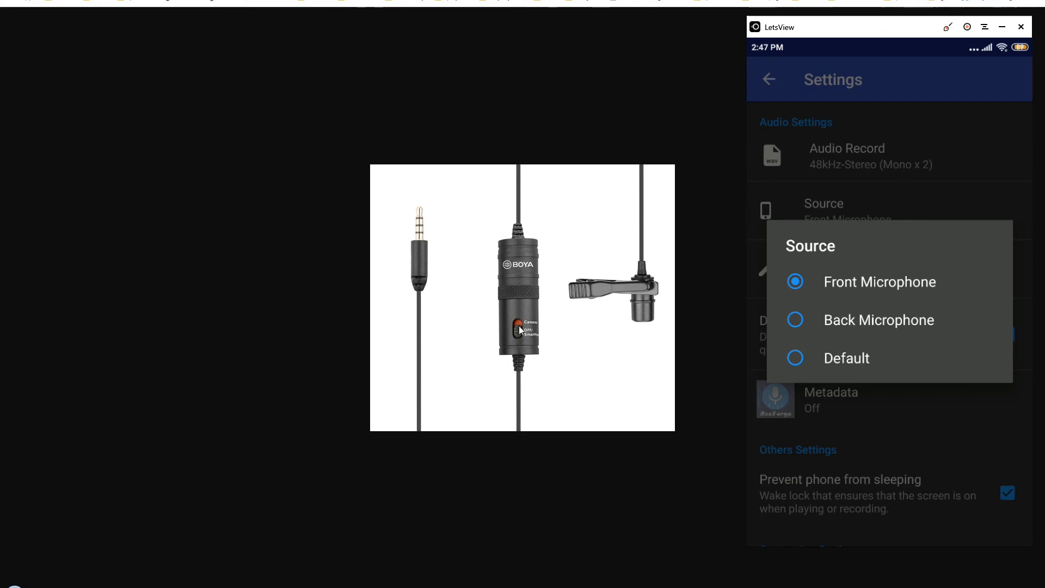
pyautogui.moveTo(523, 336)
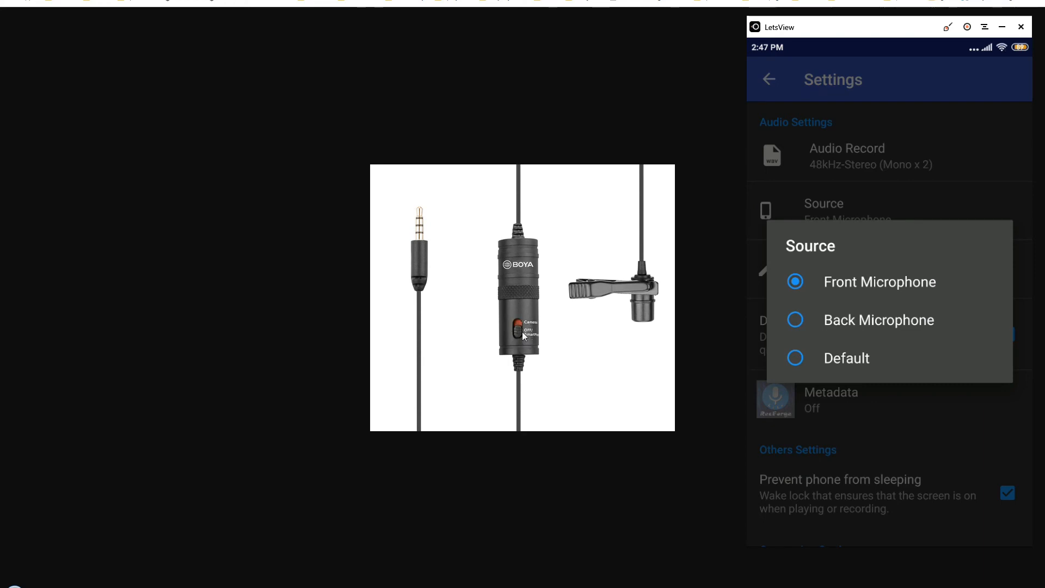
pyautogui.moveTo(861, 287)
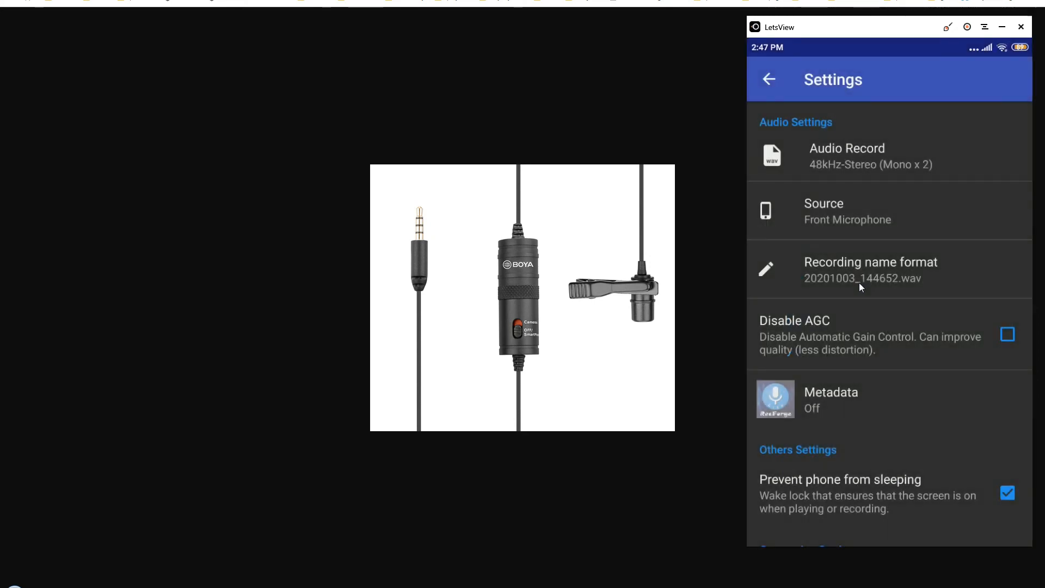
pyautogui.click(769, 78)
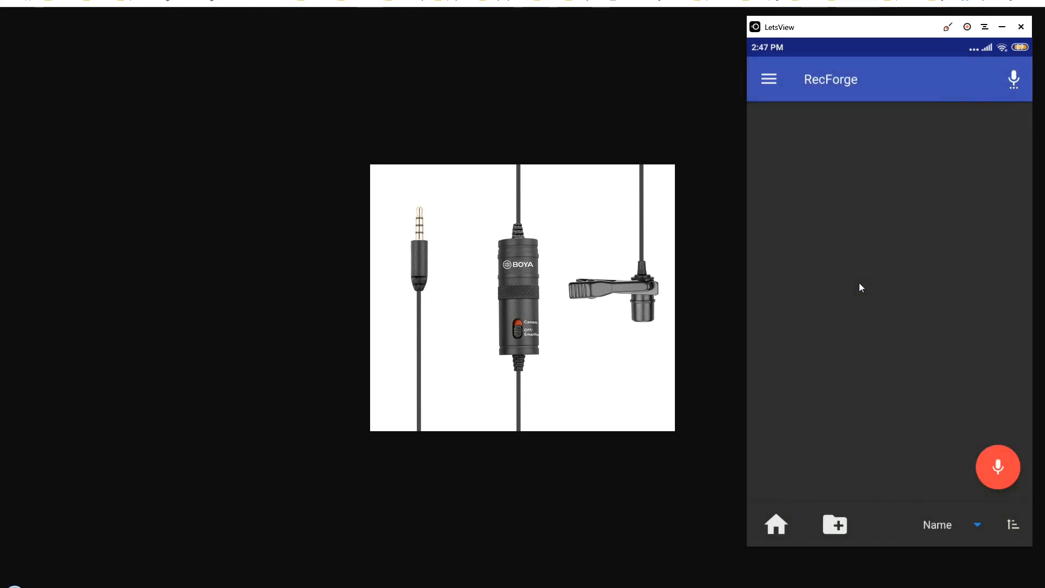